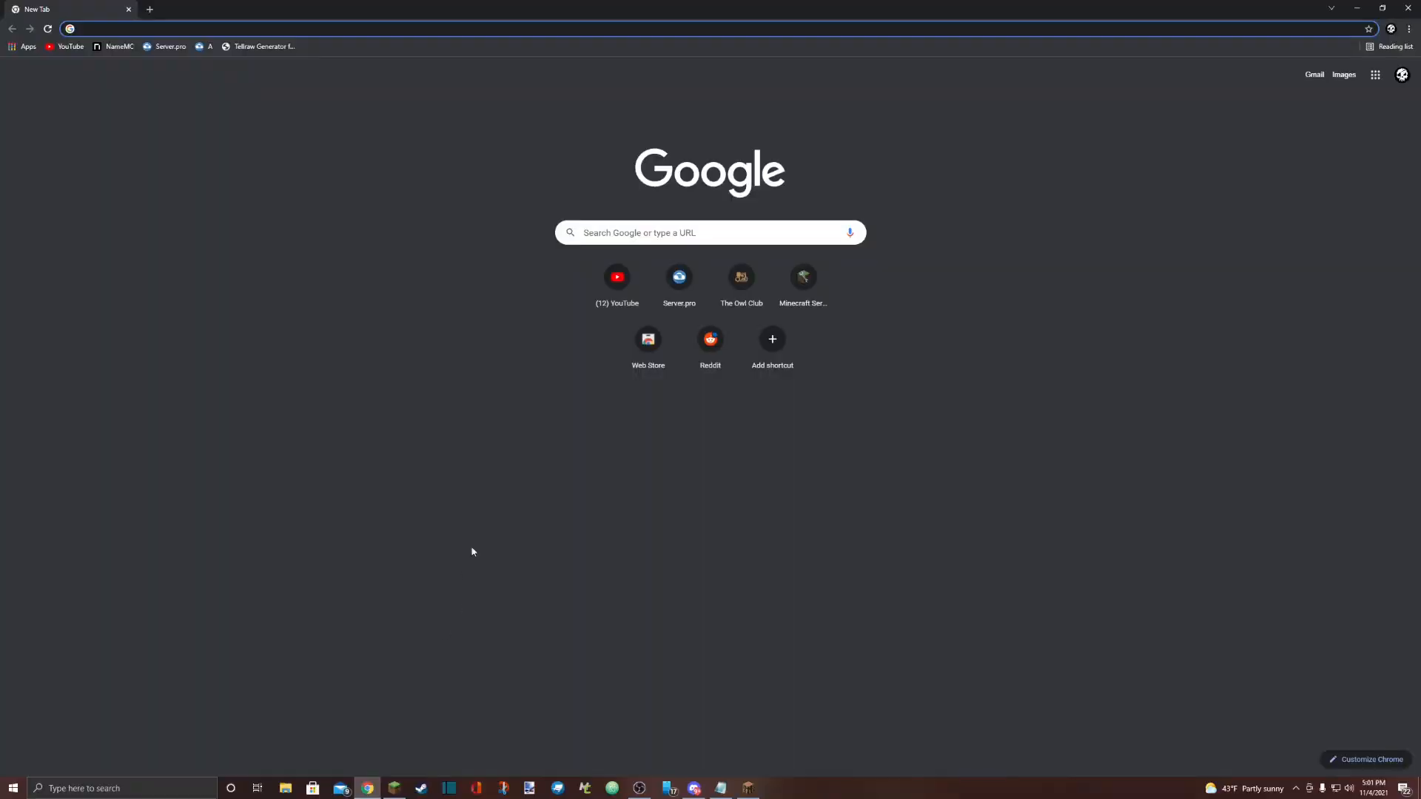
mouse_move(435, 482)
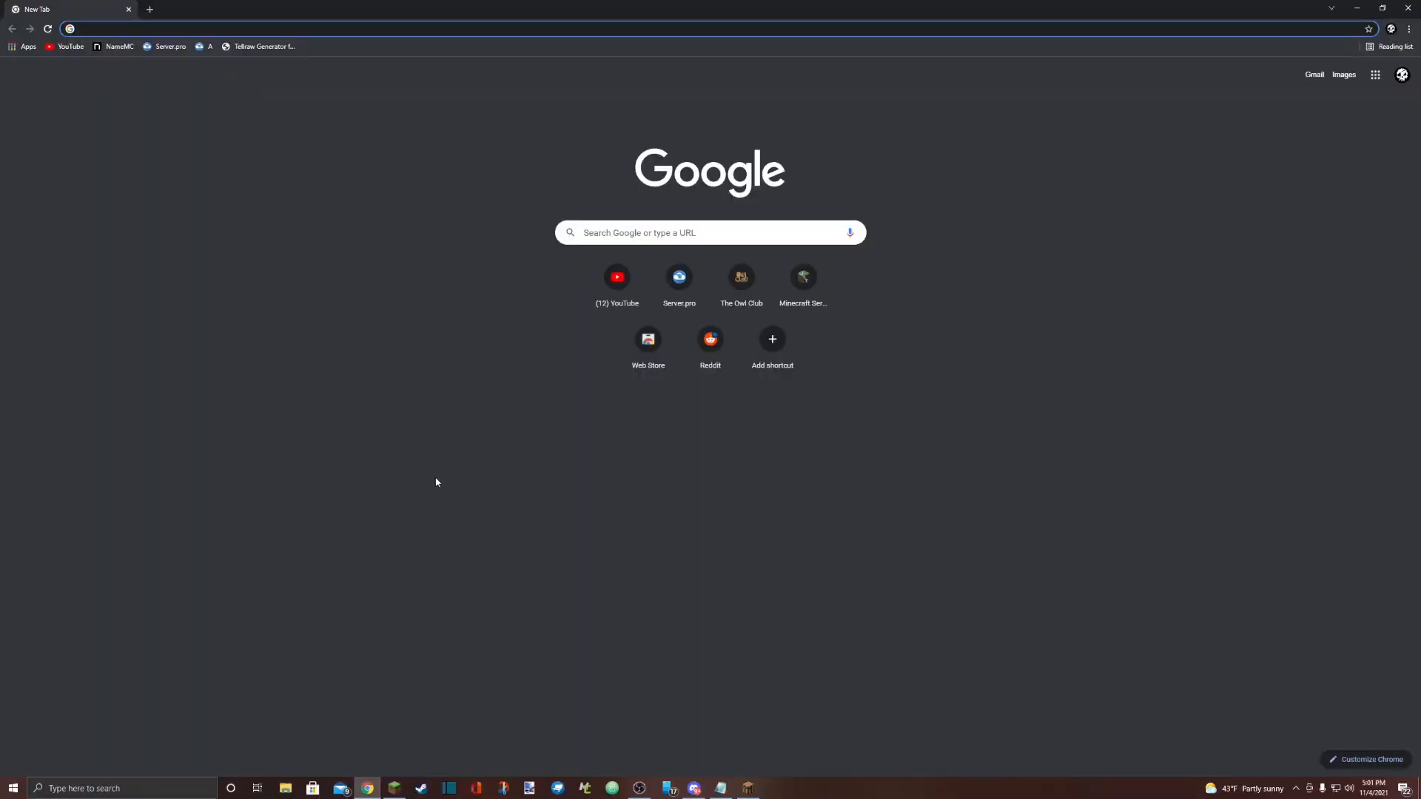
Search Google for OptiFine so optifine.net appears in the results.
type("o")
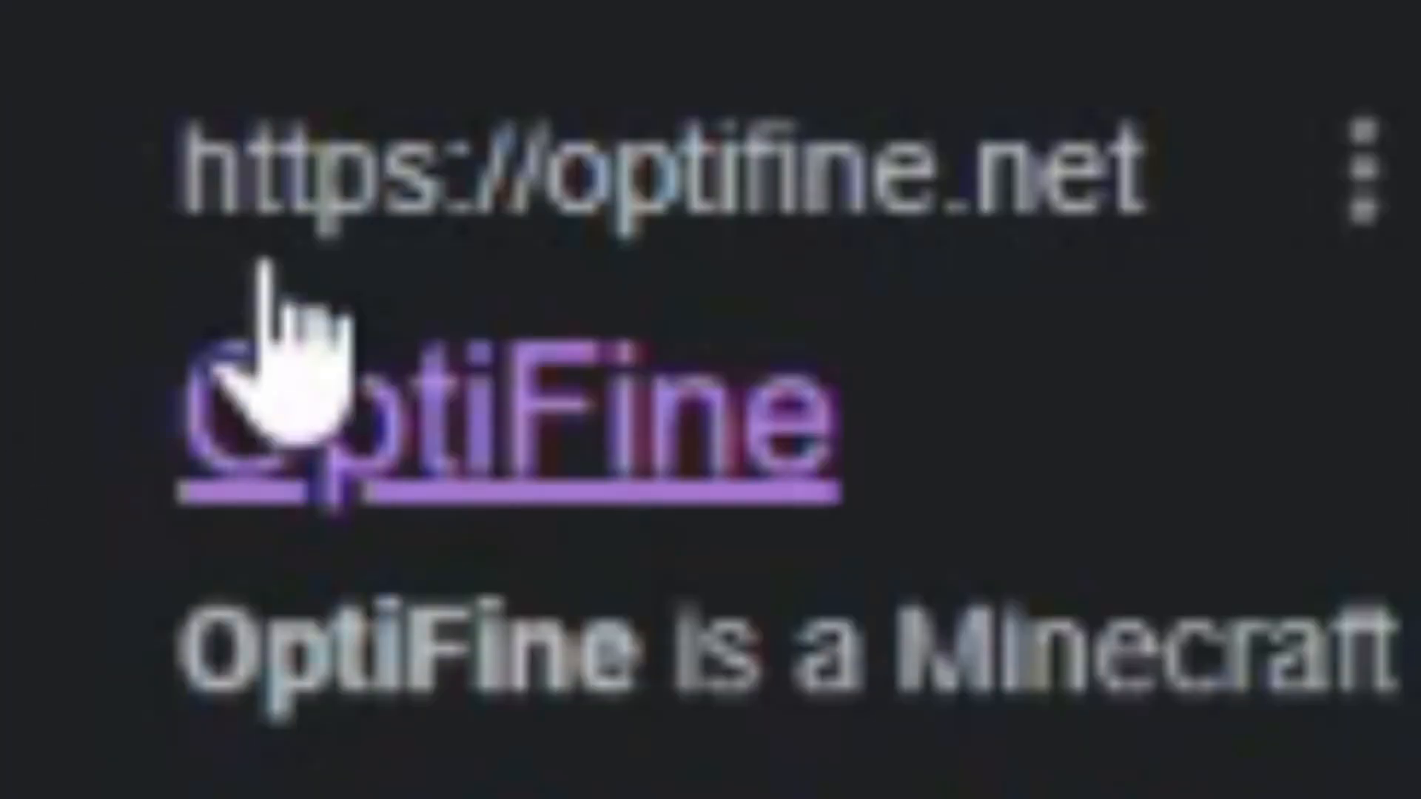
mouse_move(453, 380)
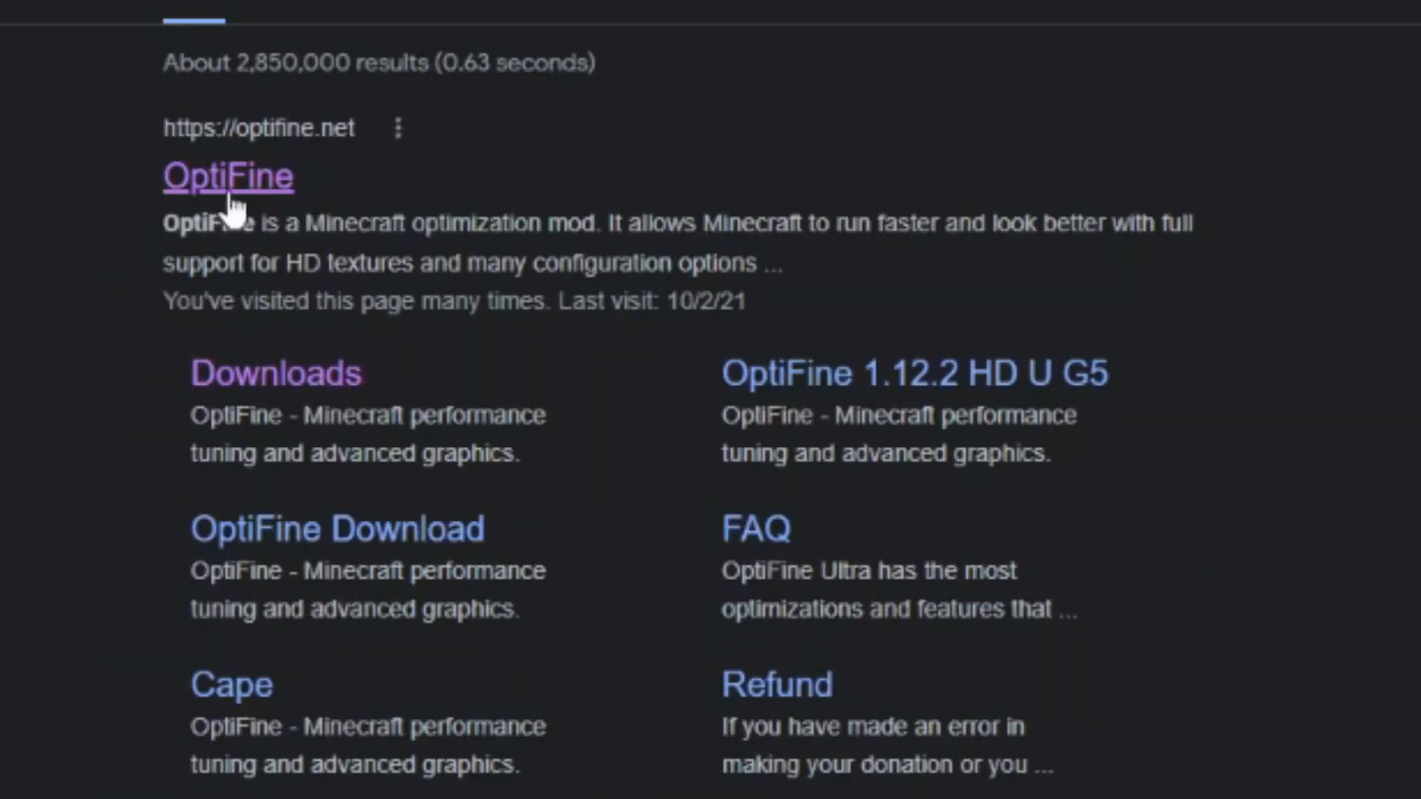
Download the OptiFine 1.16.5 HD U G8 jar from optifine.net and keep it despite the warning.
left_click(228, 176)
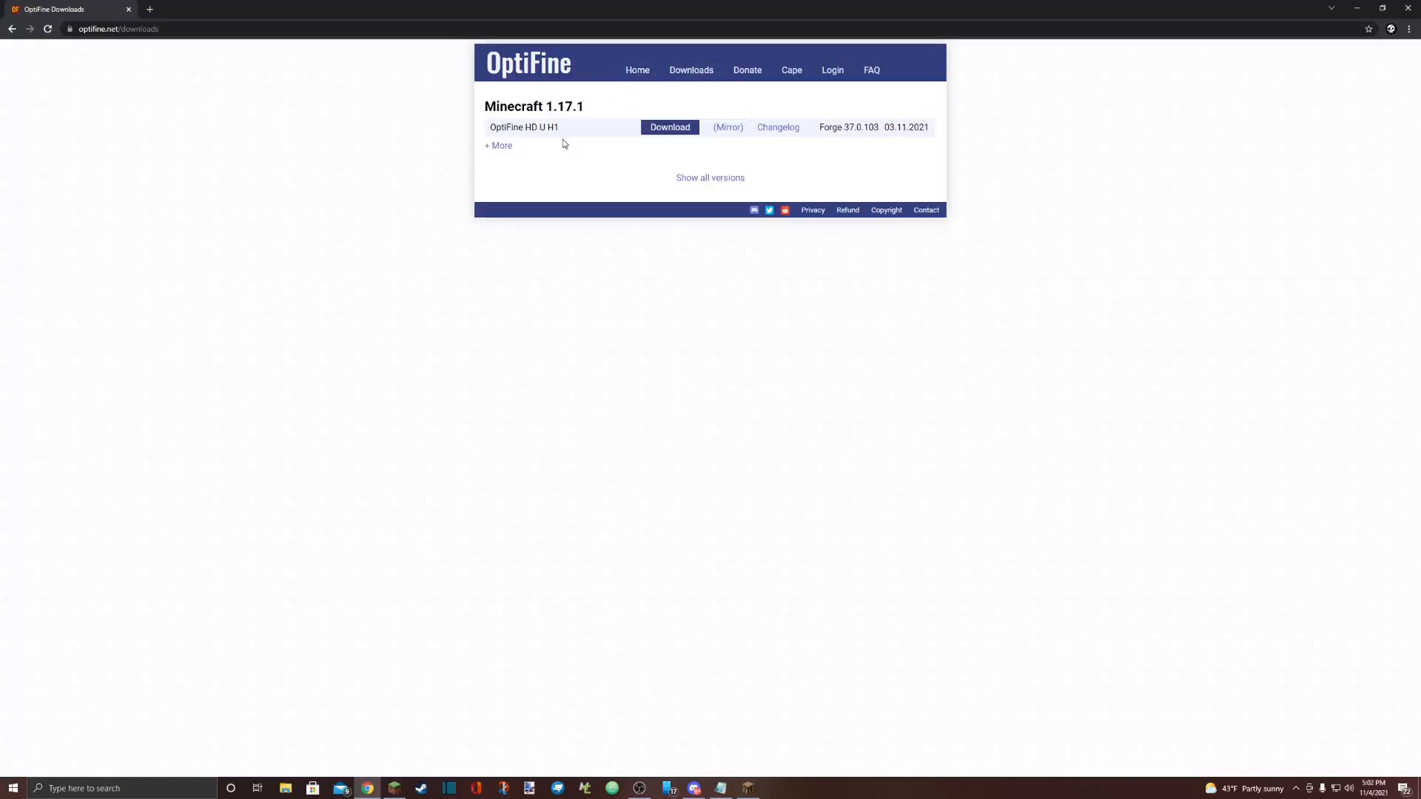
left_click(710, 177)
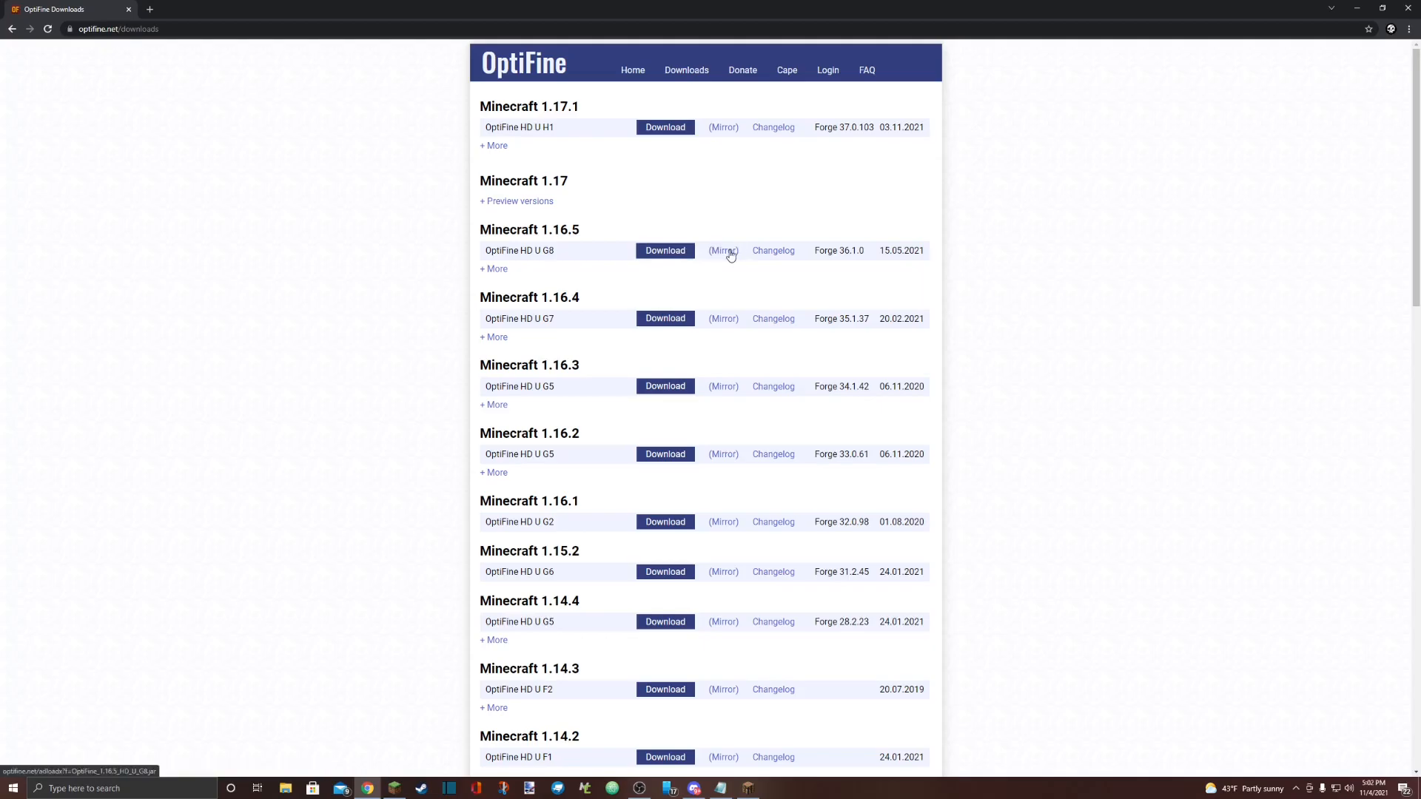
left_click(665, 251)
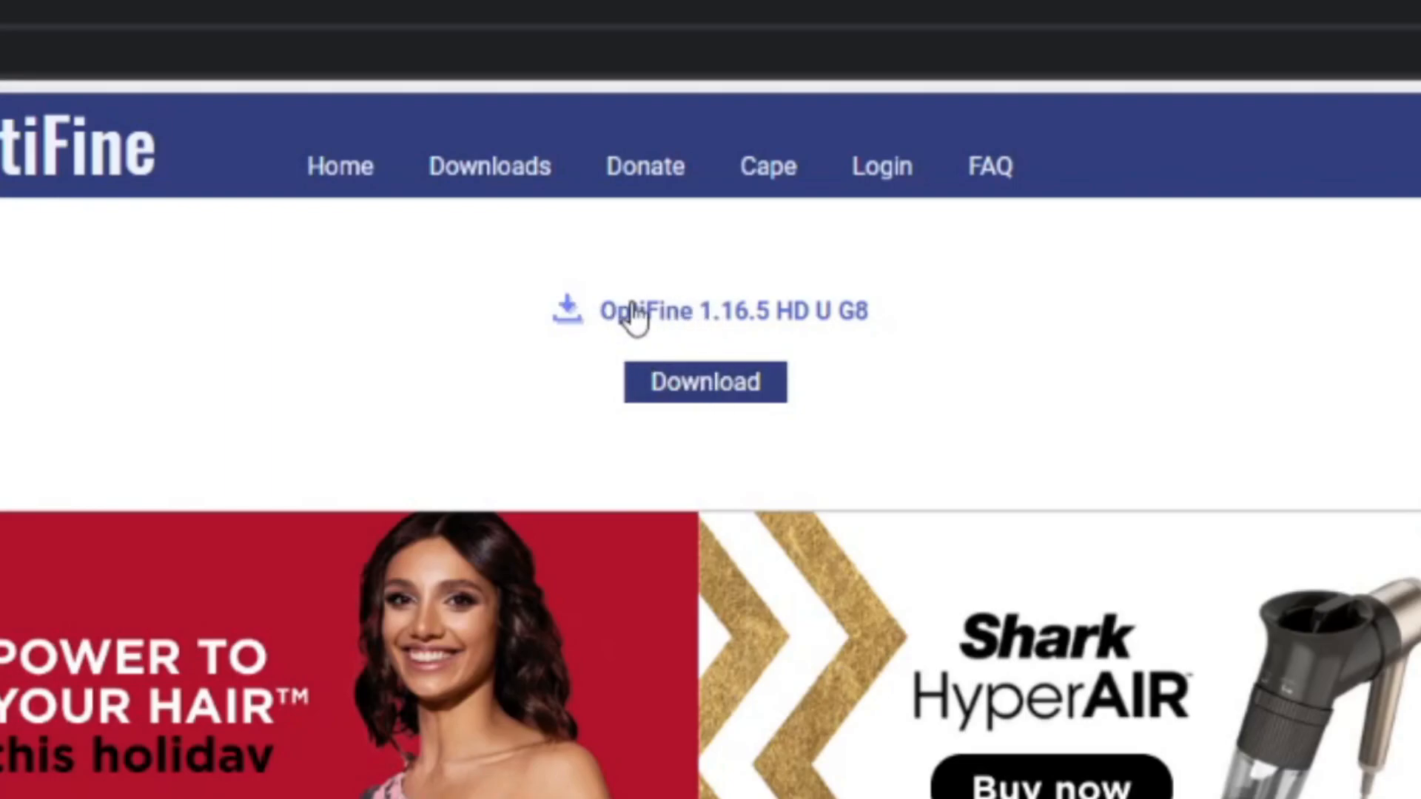
left_click(705, 382)
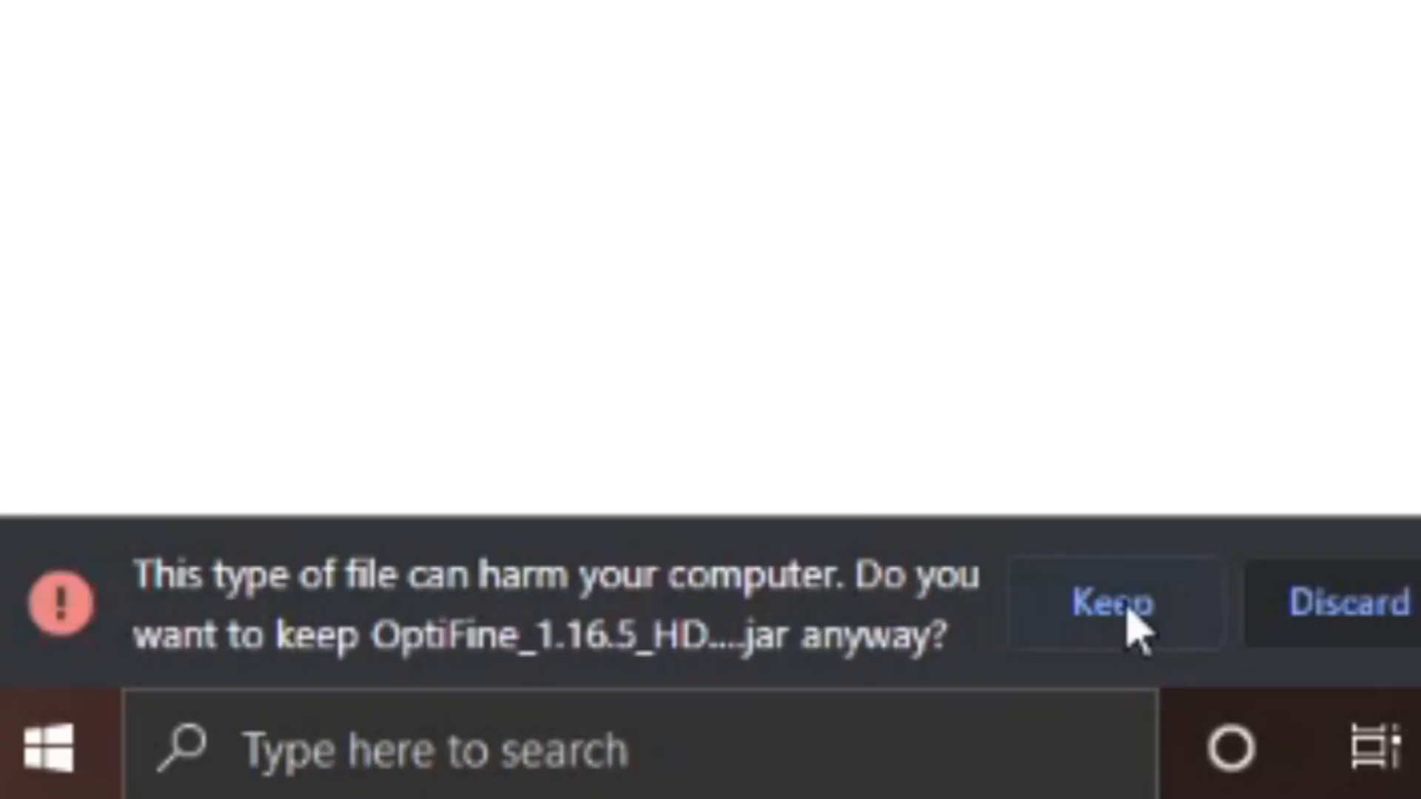
left_click(1113, 602)
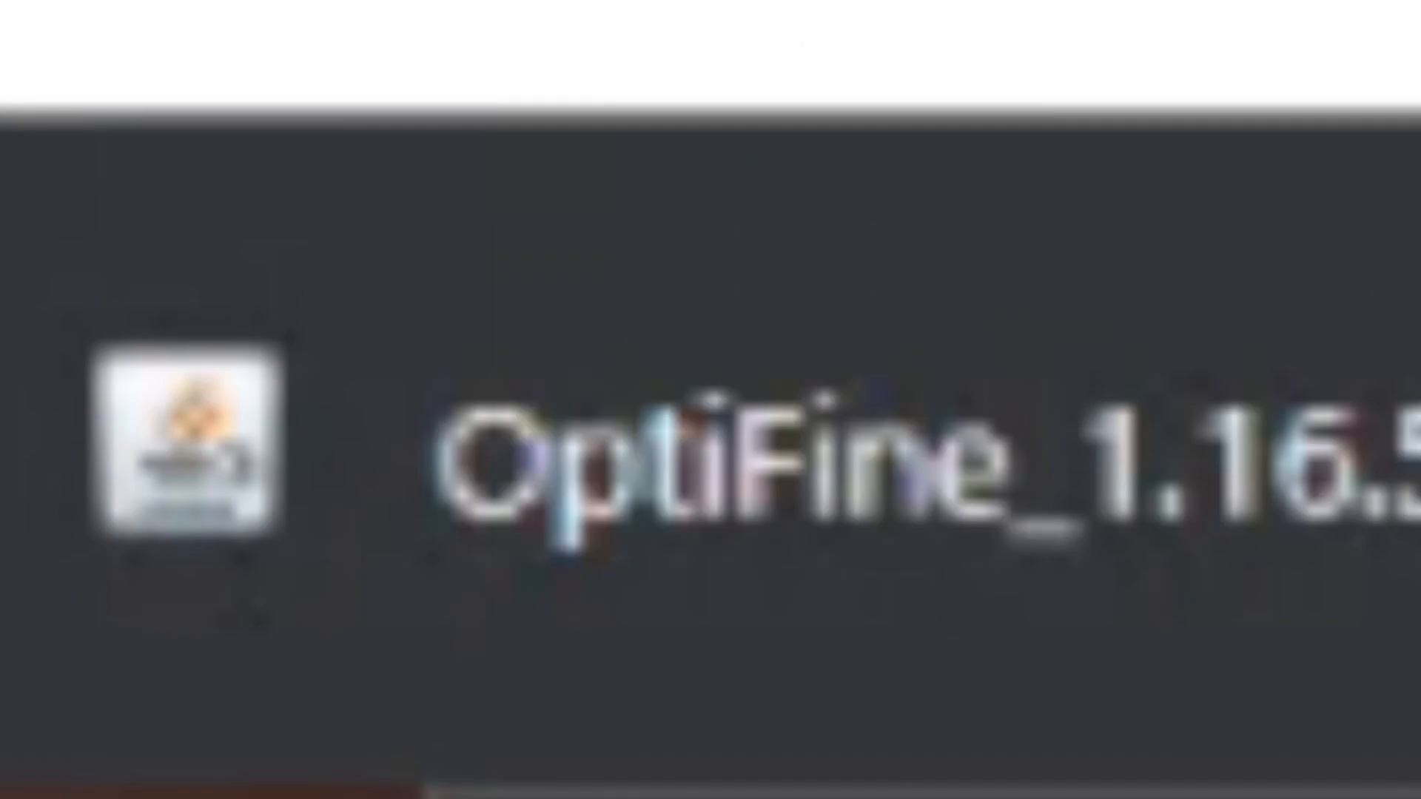
Search for Java, download the 64-bit Windows installer from Oracle, then bring up File Explorer.
type("java")
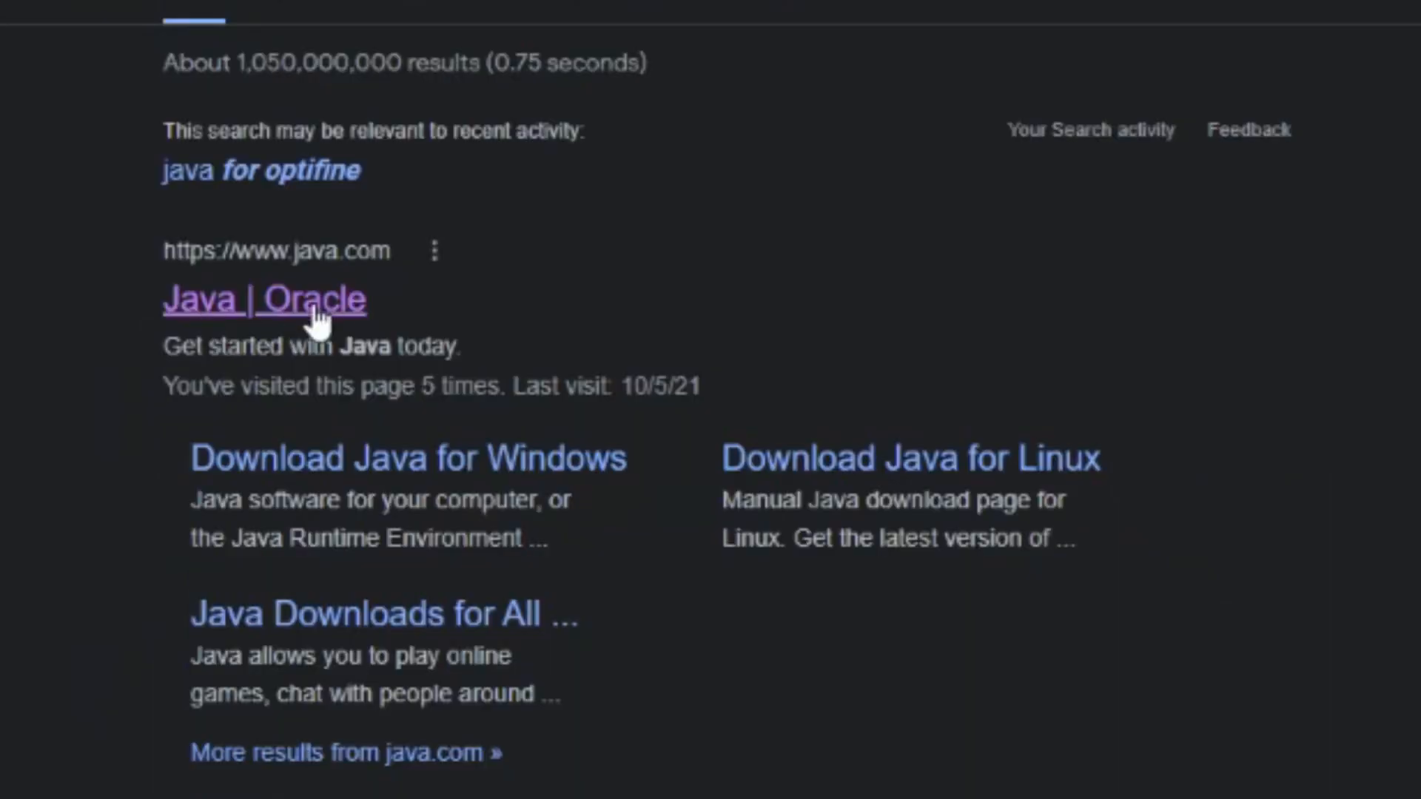
left_click(264, 299)
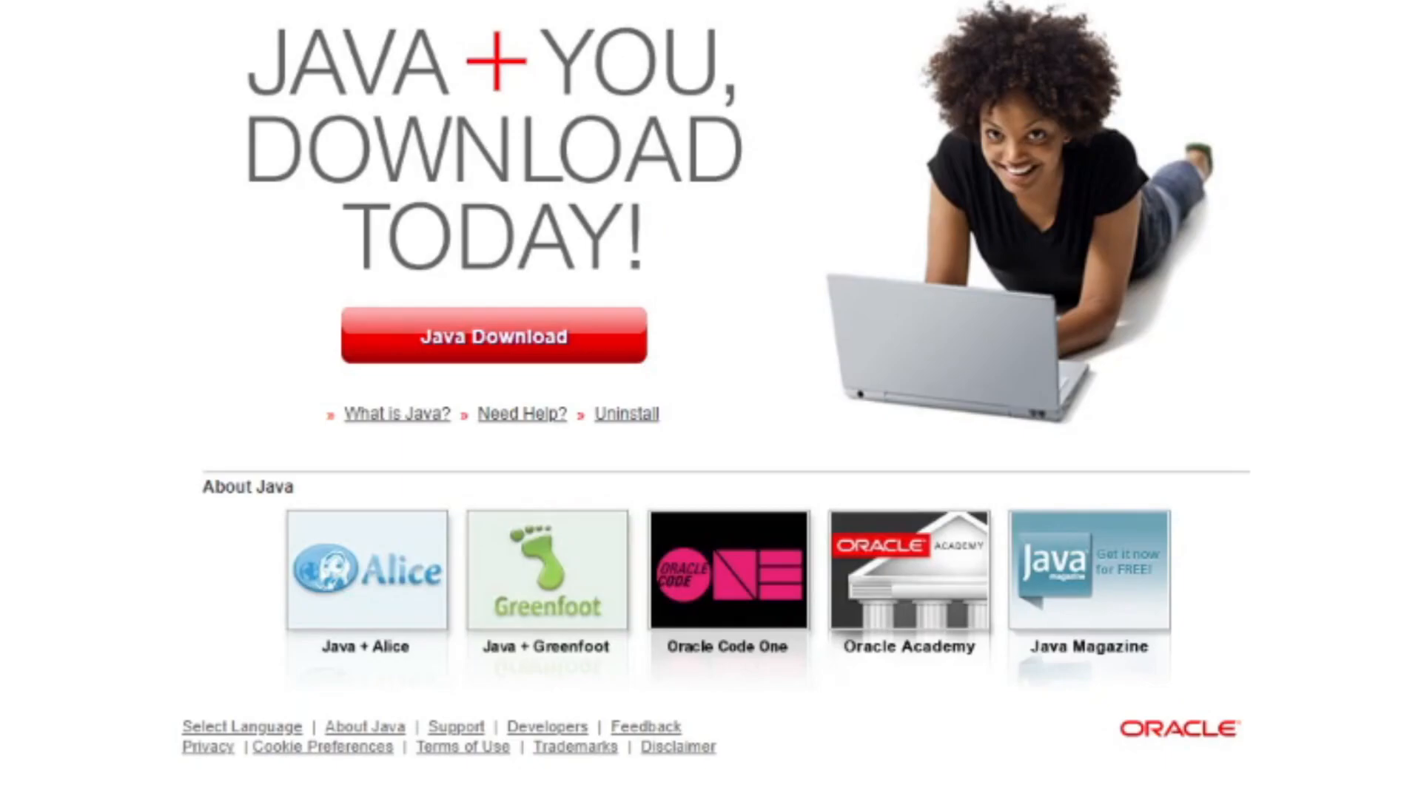
left_click(491, 336)
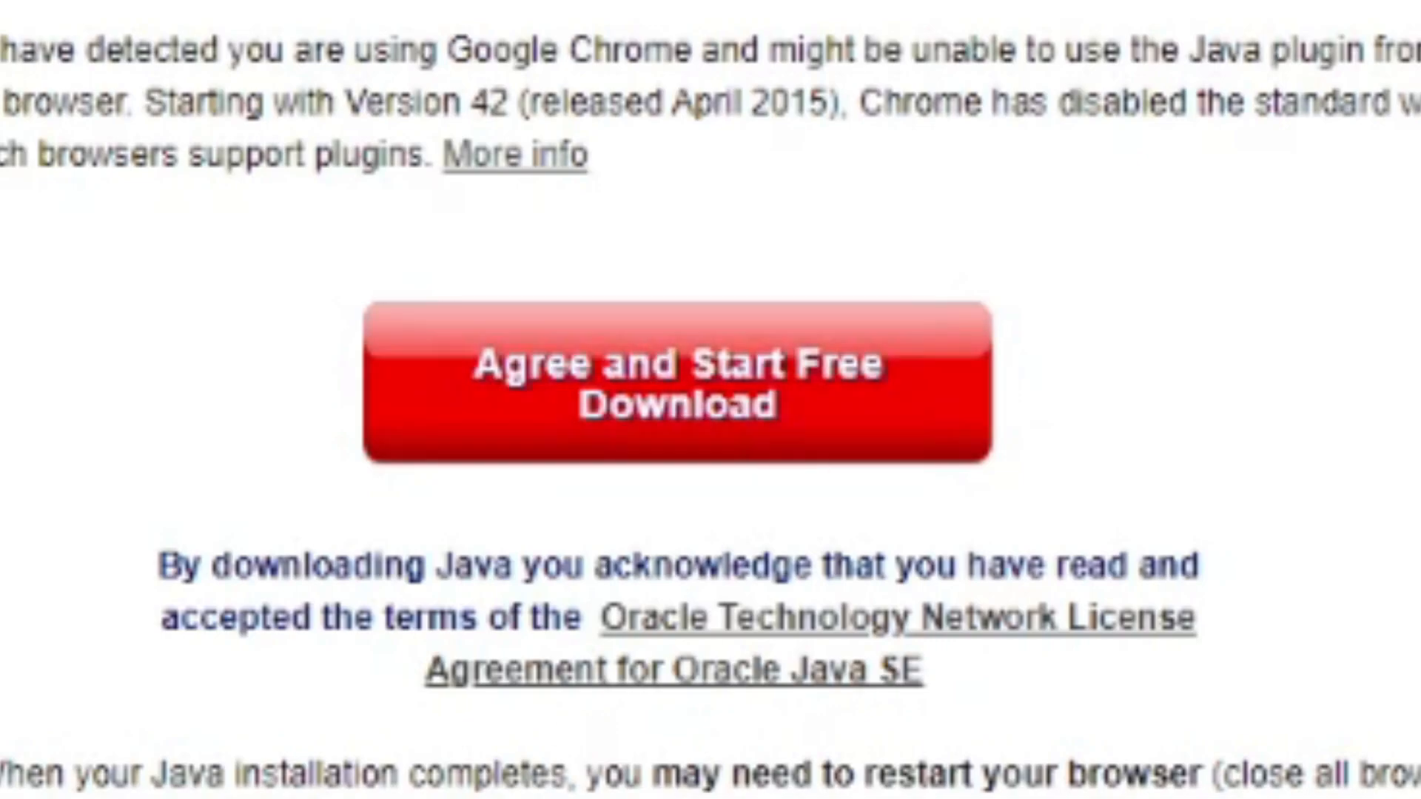
left_click(675, 379)
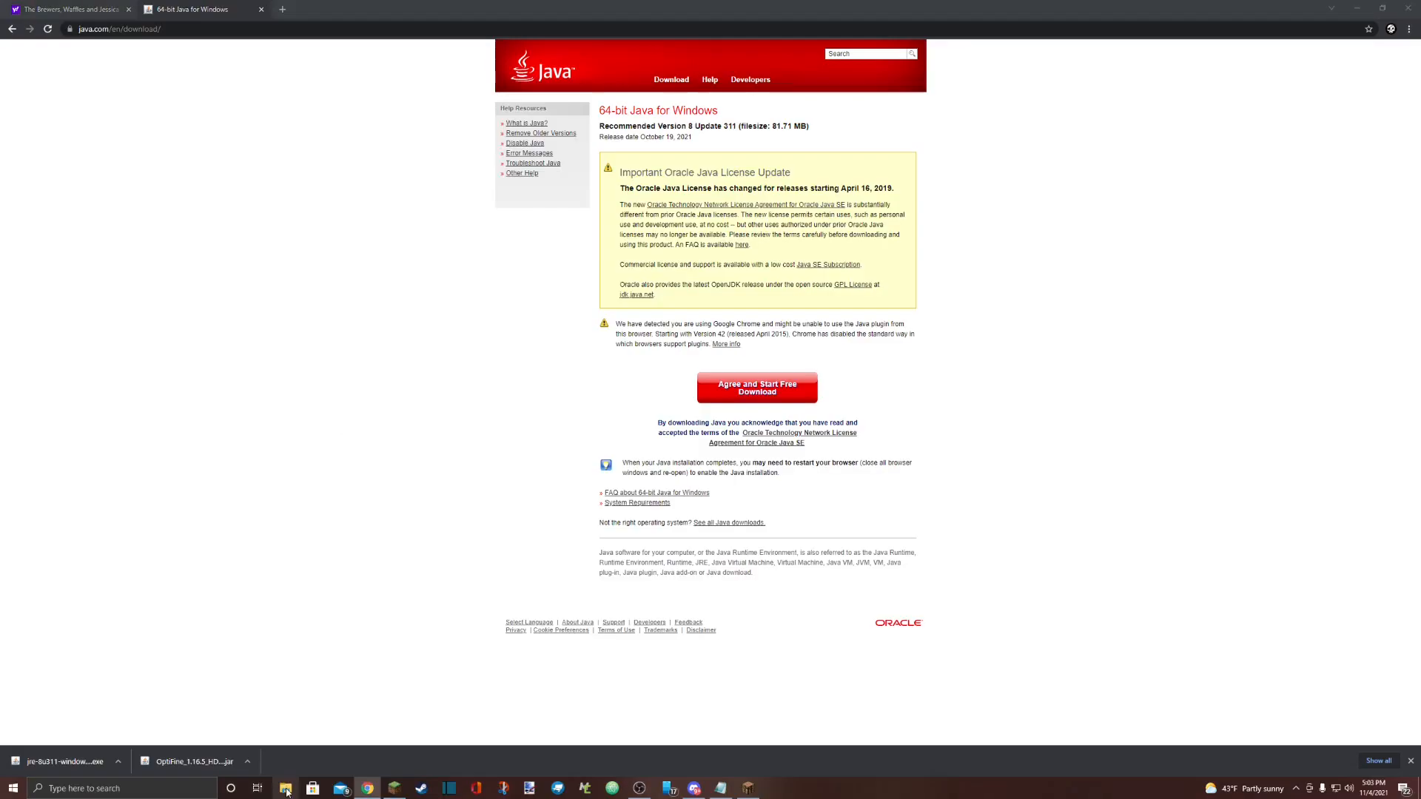
left_click(286, 787)
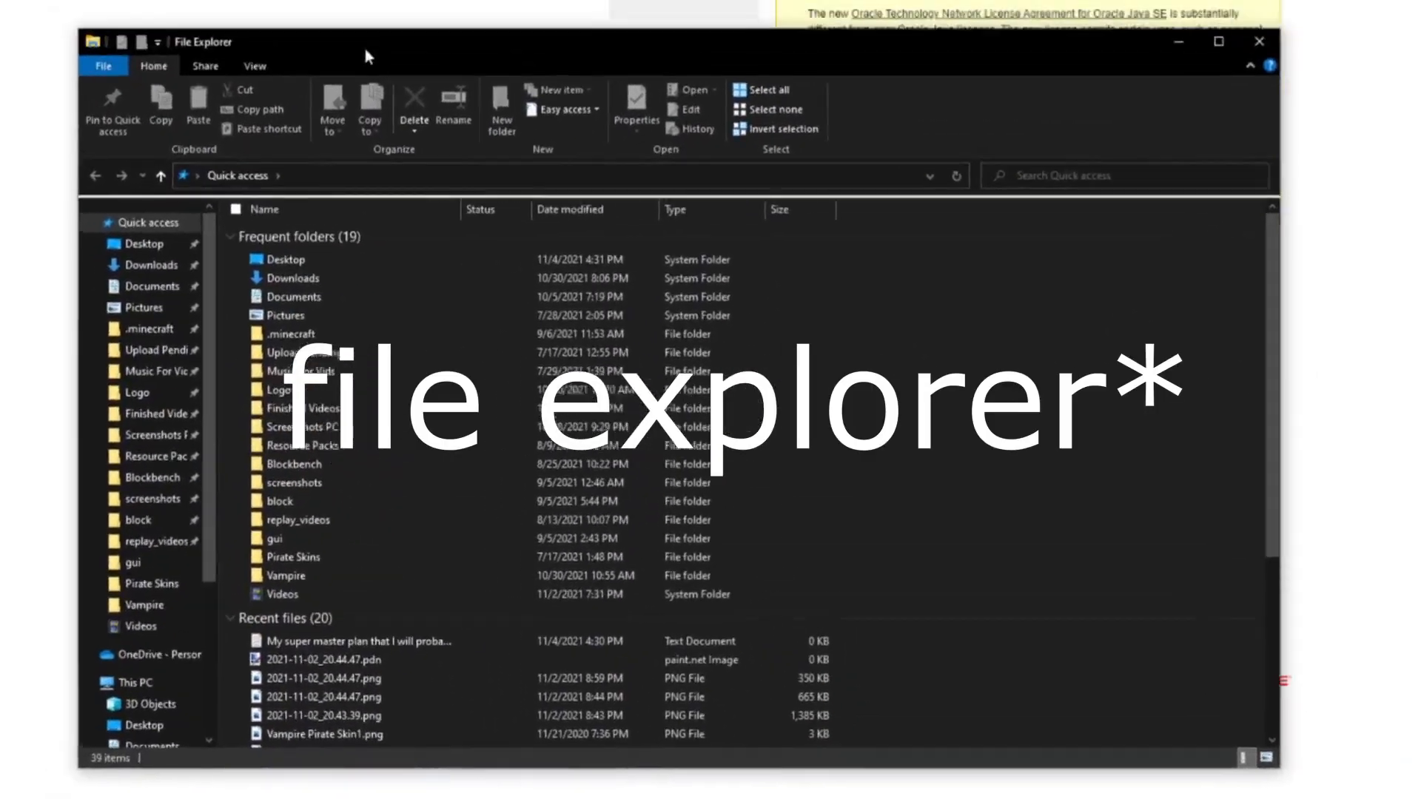
Show the Downloads folder listing the Java installer and OptiFine jar.
left_click(23, 771)
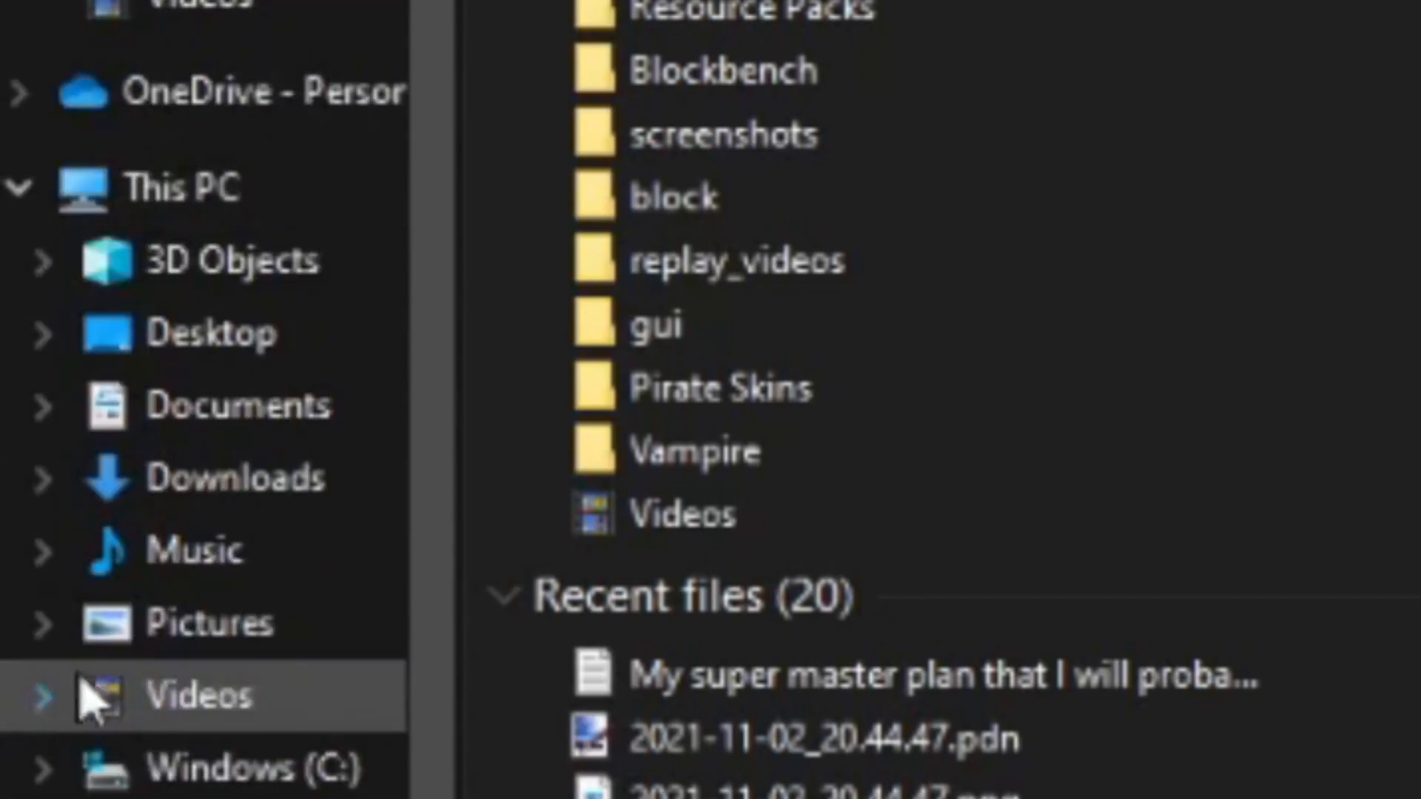
left_click(114, 636)
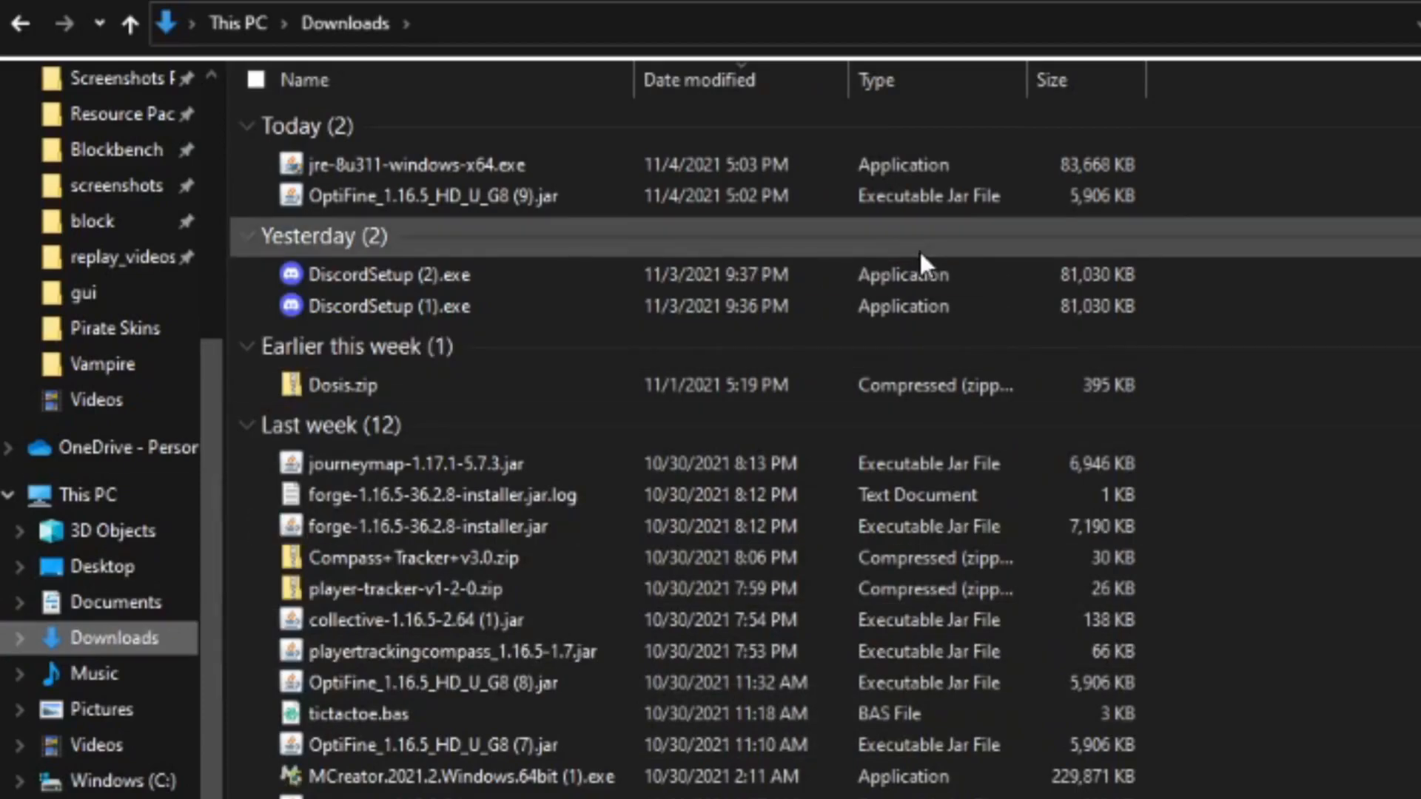
mouse_move(352, 80)
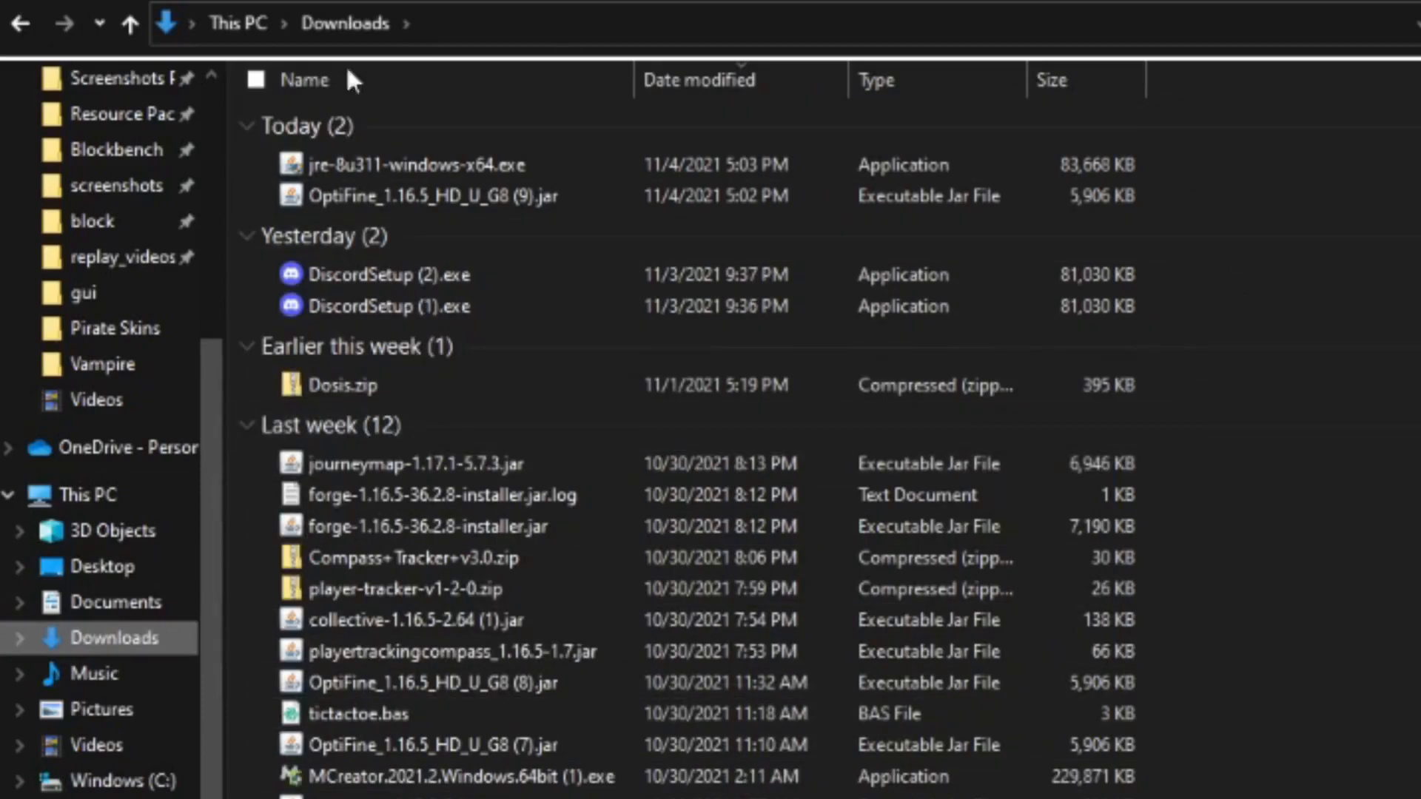
Run the OptiFine 1.16.5 jar, install it into the Minecraft folder and dismiss the success notice.
double_click(430, 196)
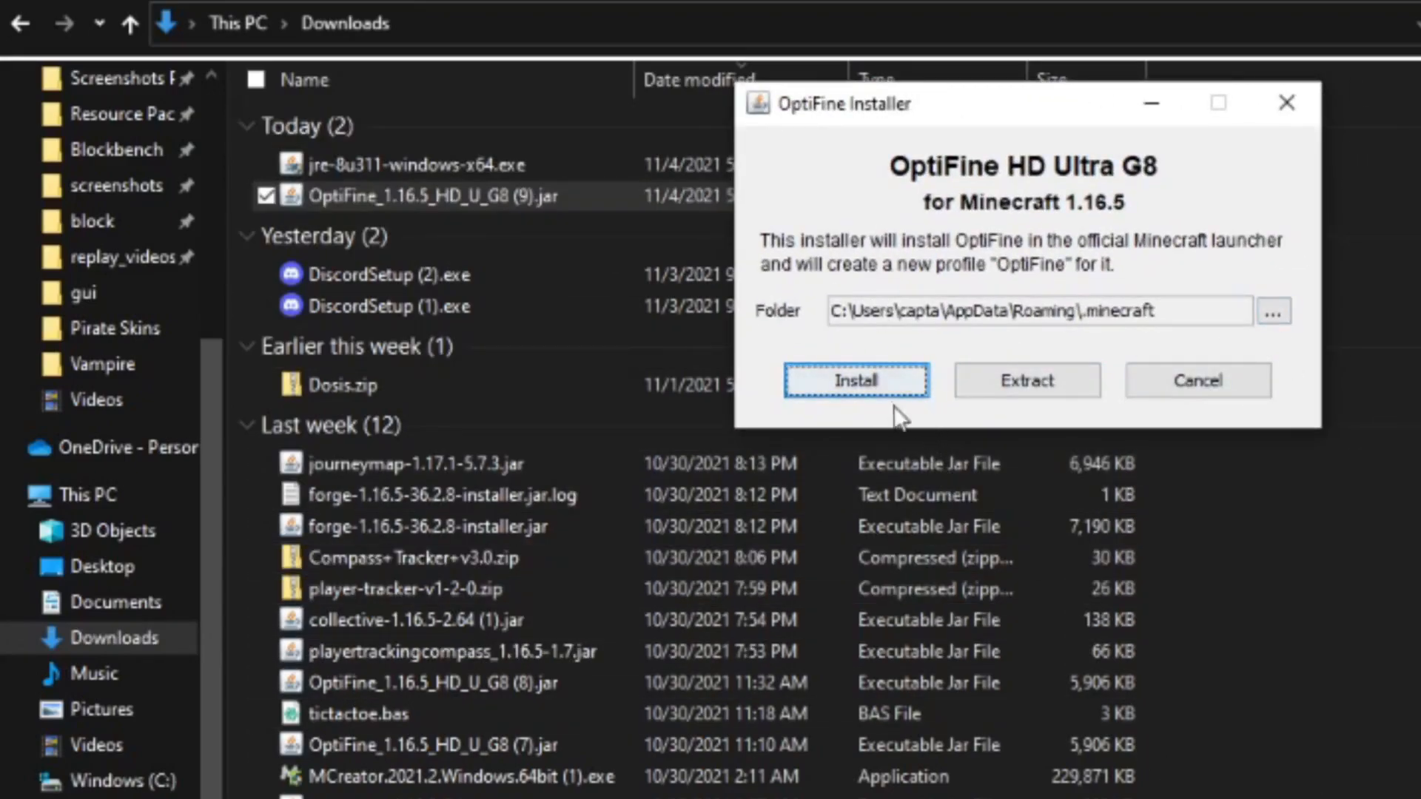
left_click(855, 381)
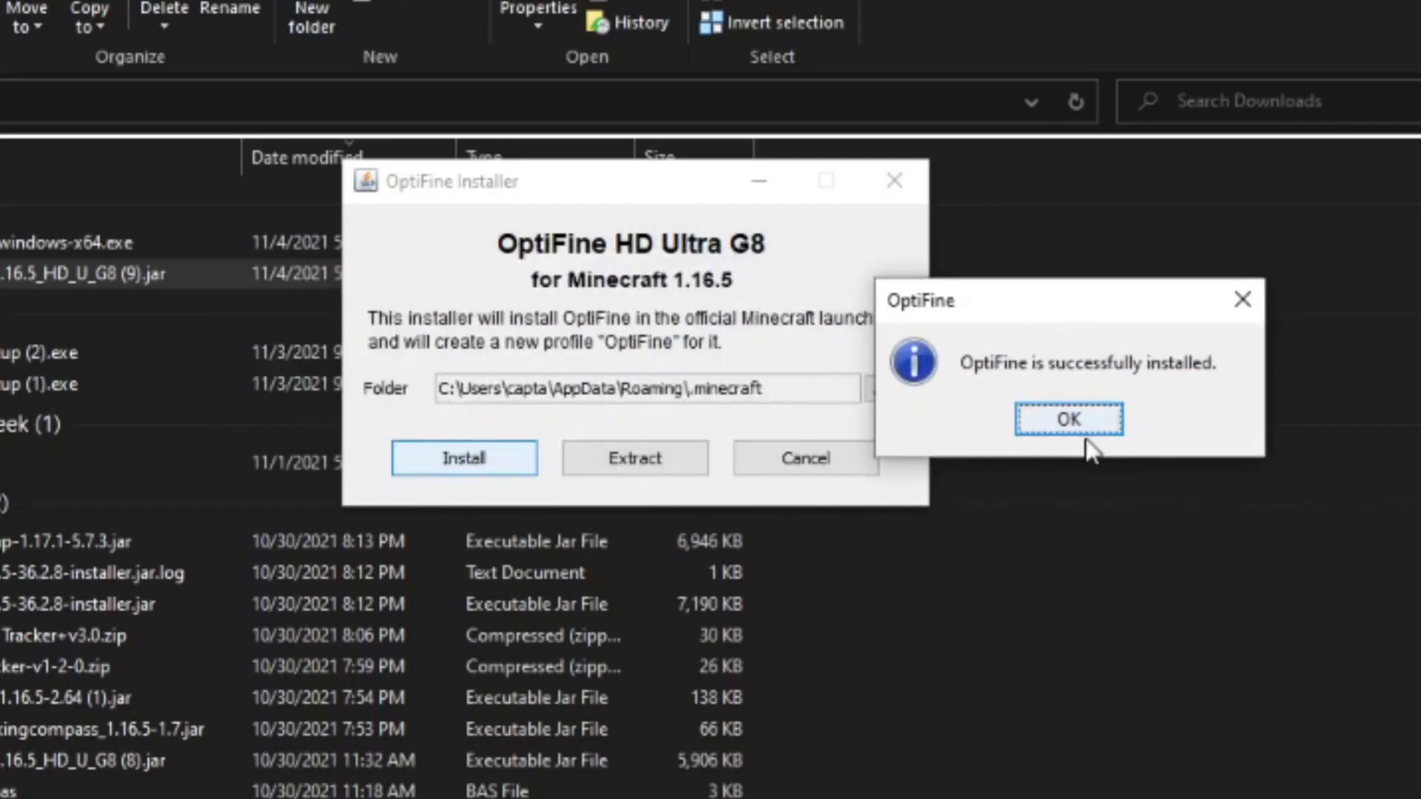
left_click(1068, 419)
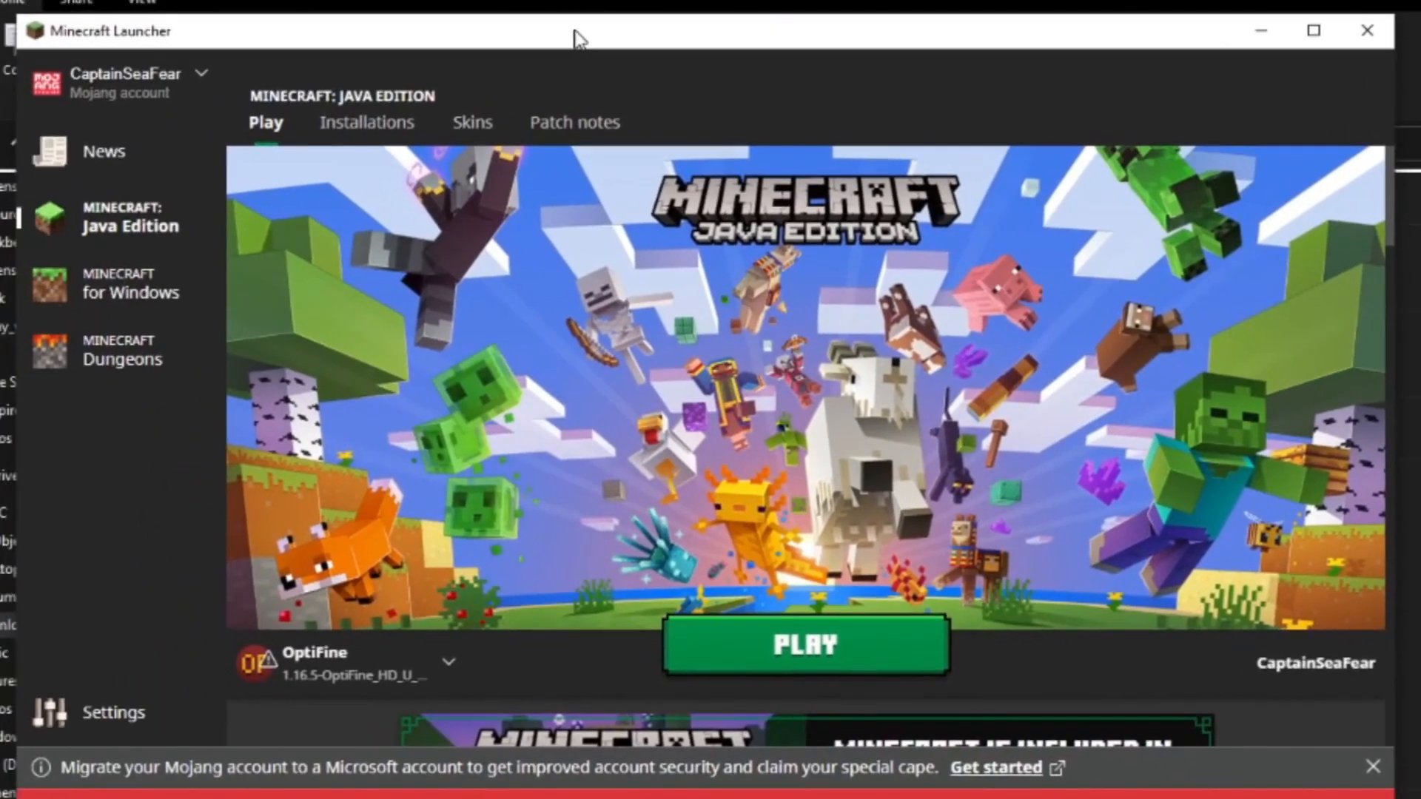
mouse_move(1202, 152)
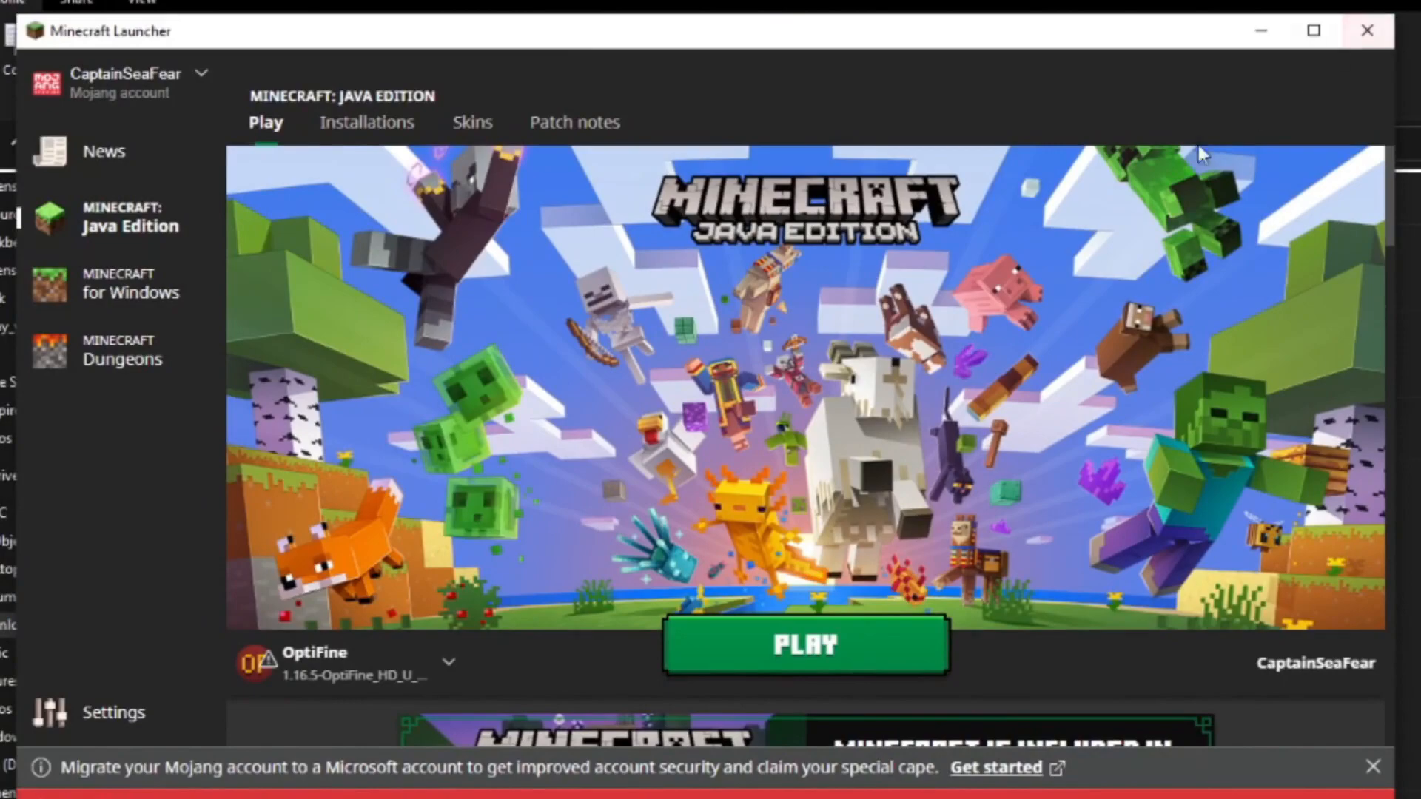
mouse_move(1181, 234)
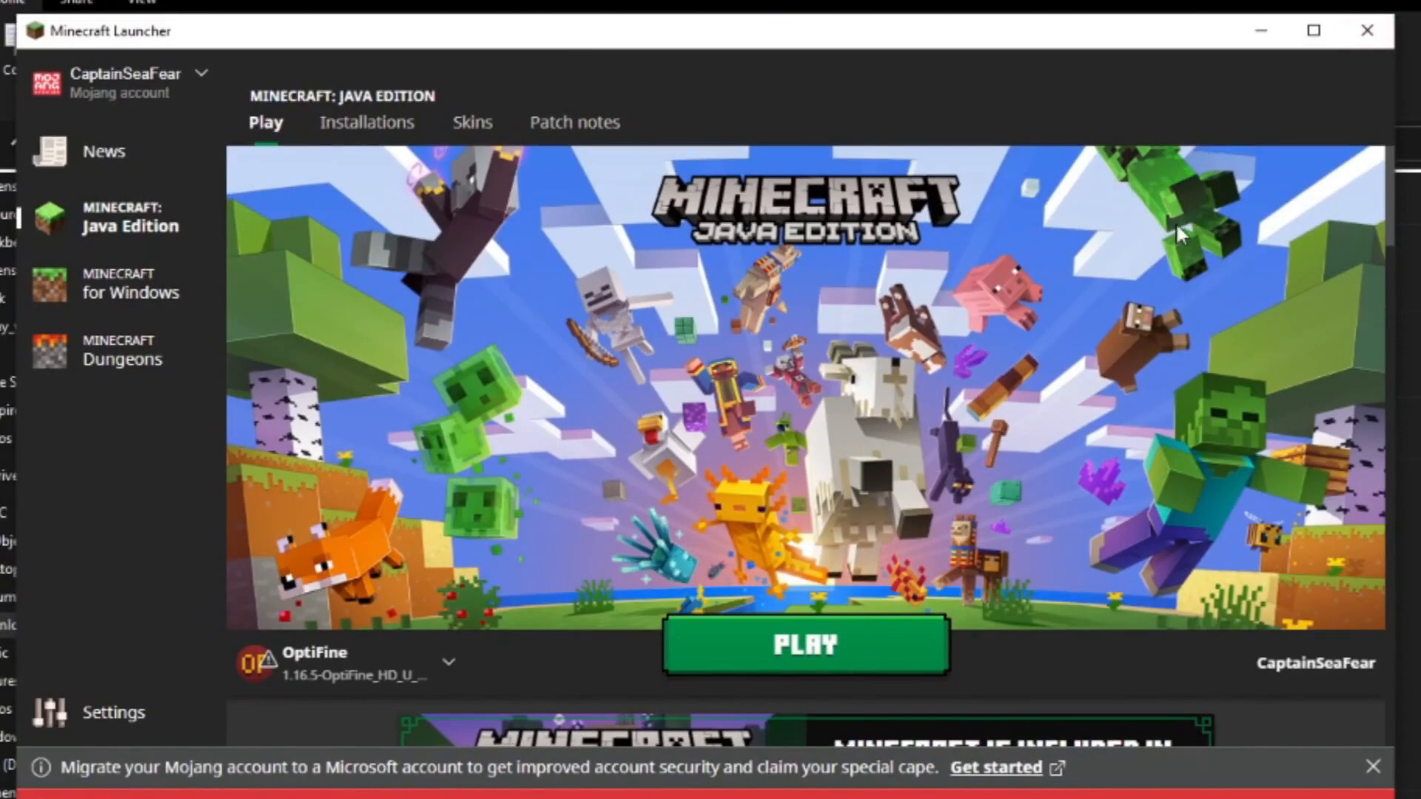
mouse_move(1163, 281)
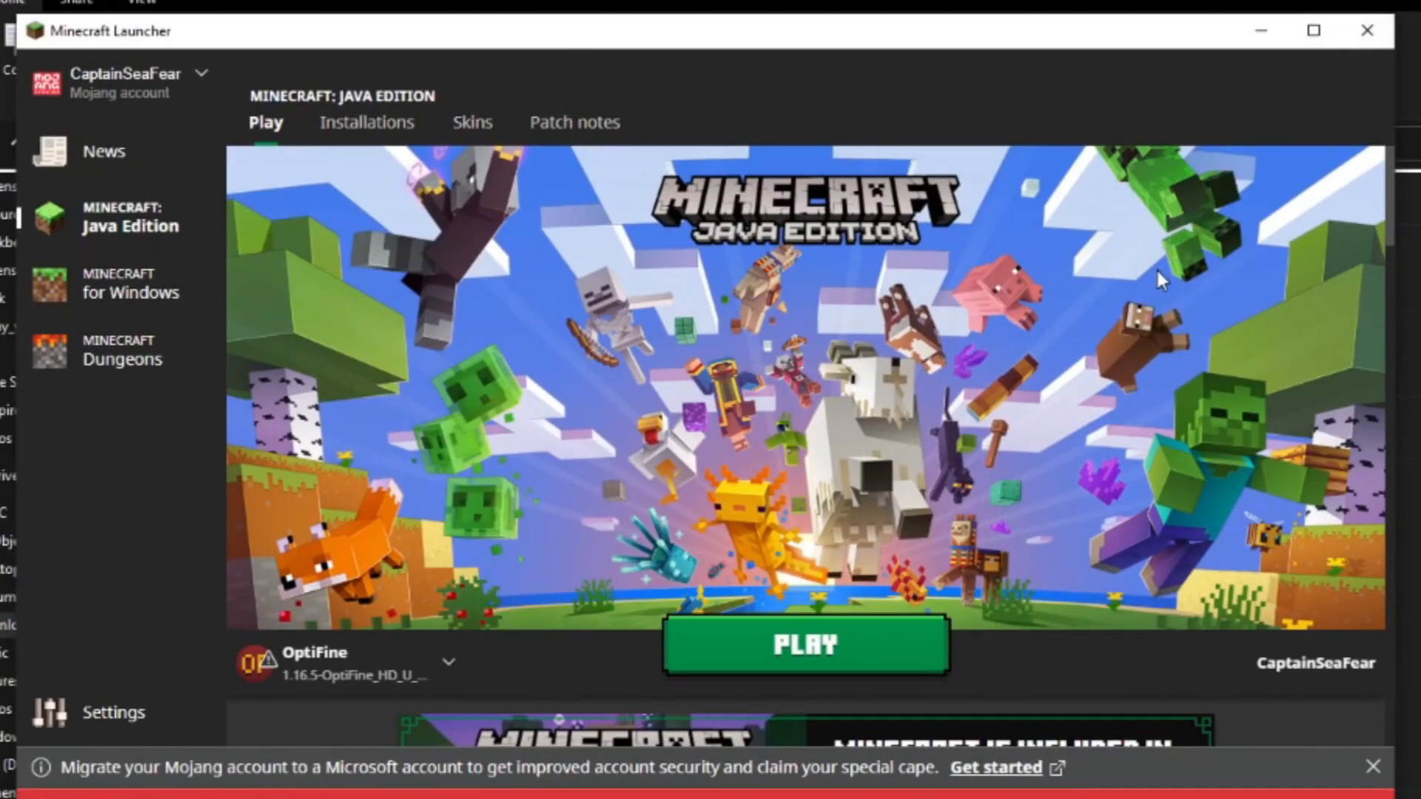
mouse_move(1129, 356)
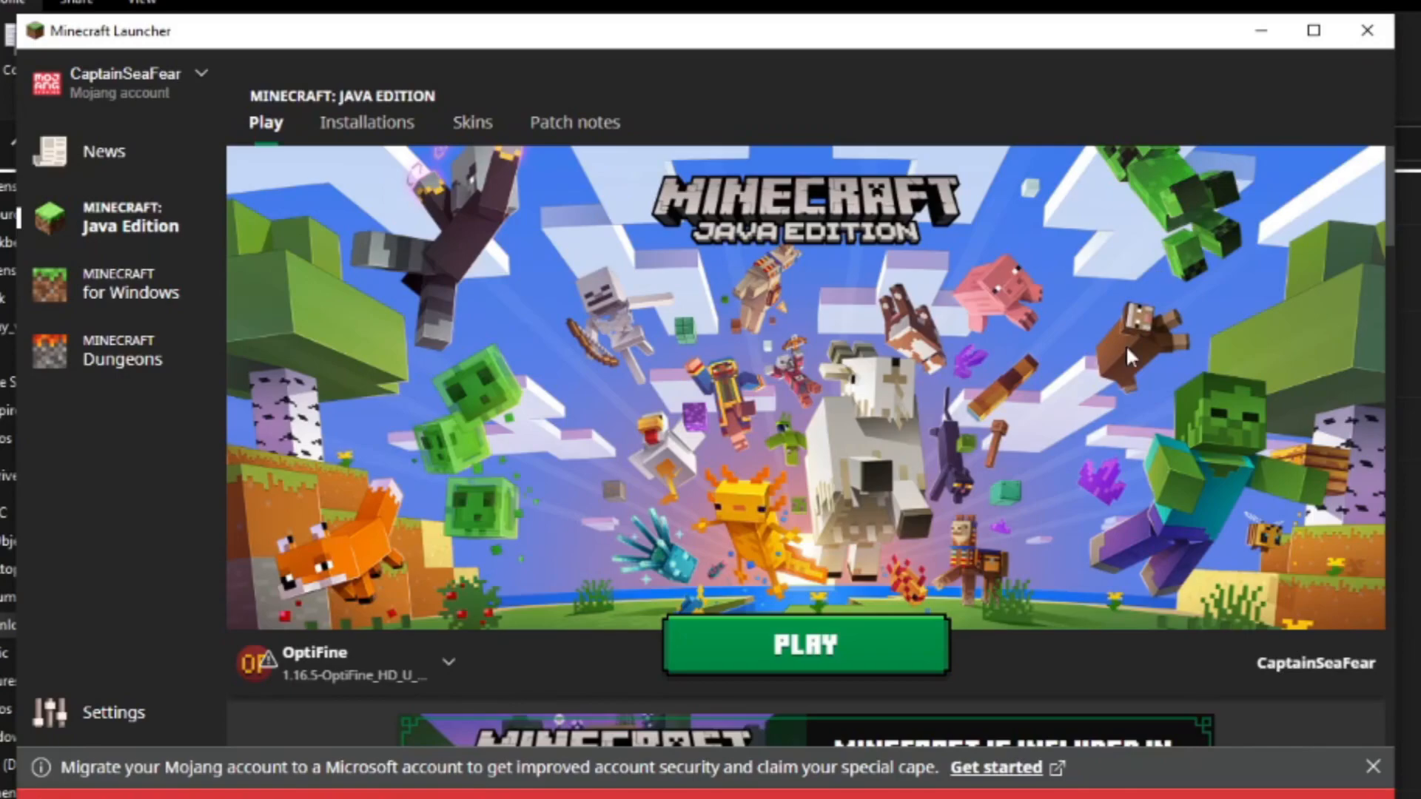
mouse_move(1182, 331)
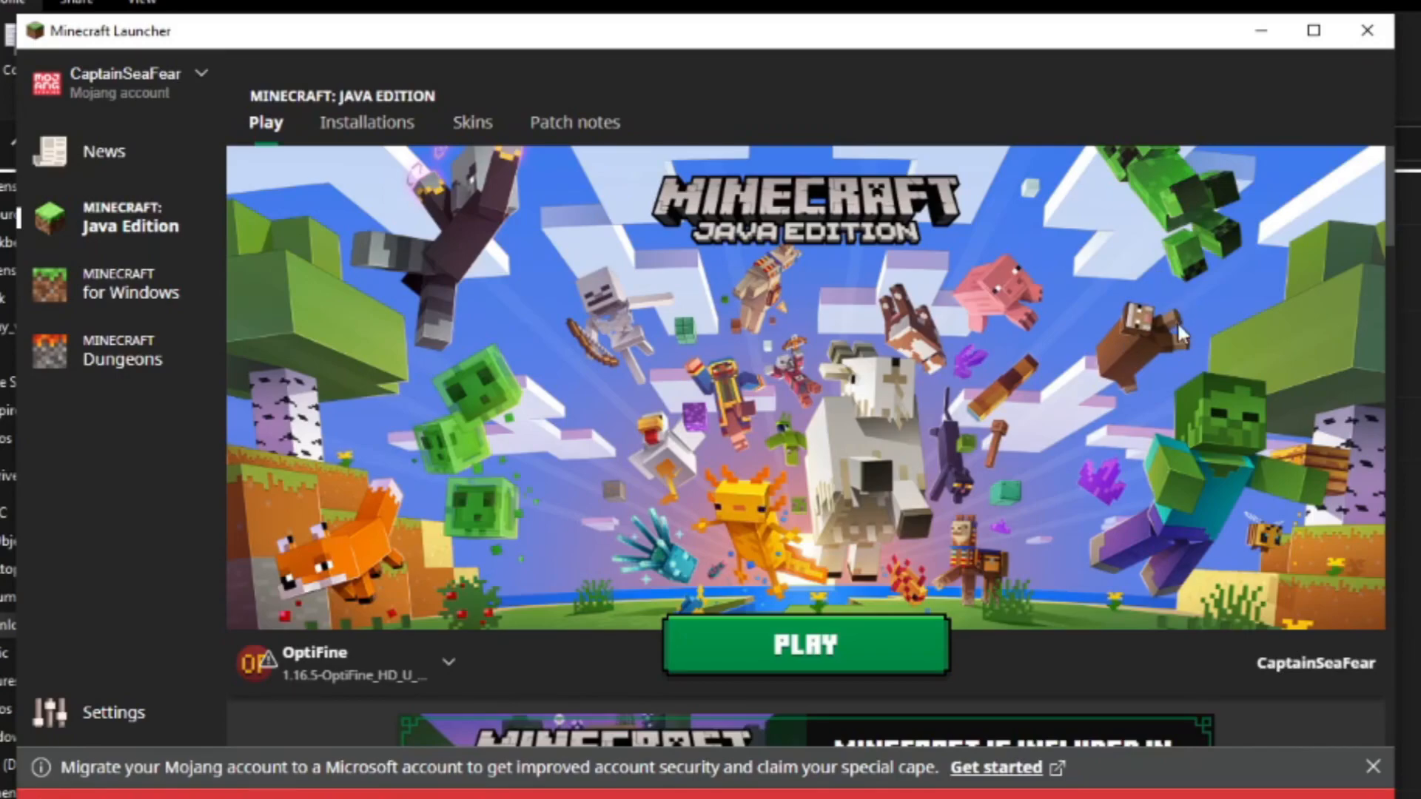
mouse_move(252, 714)
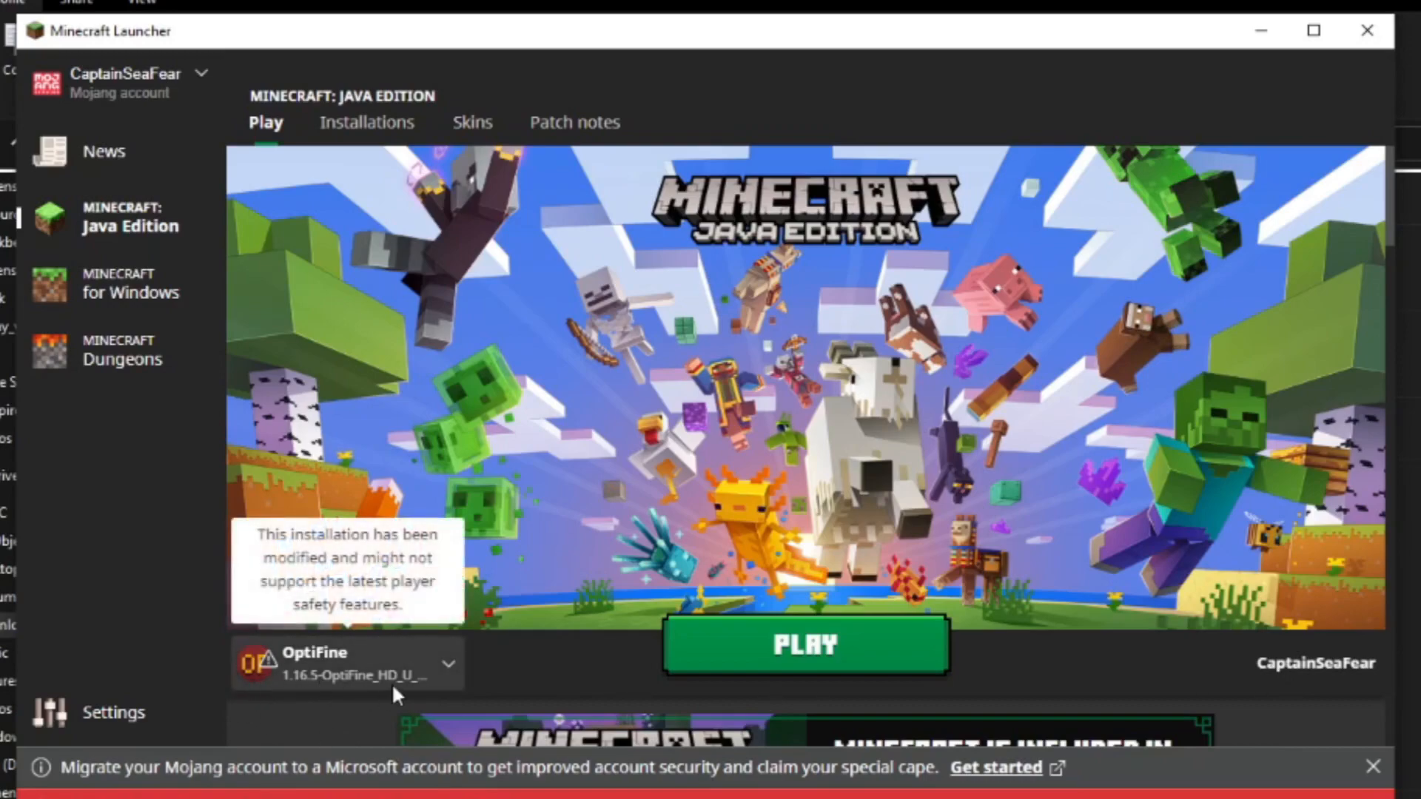
Launch Minecraft with the OptiFine 1.16.5 installation selected.
left_click(803, 644)
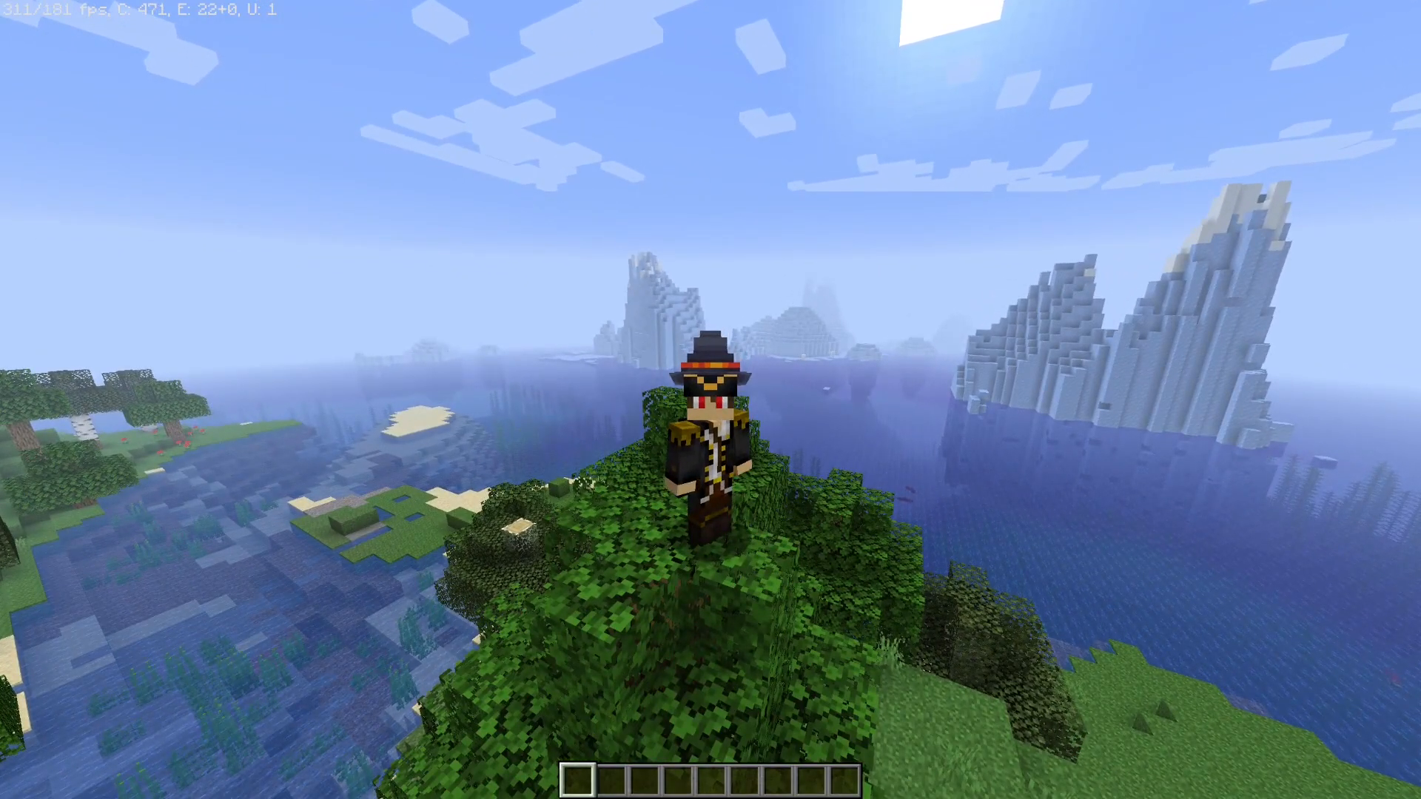
key("Escape")
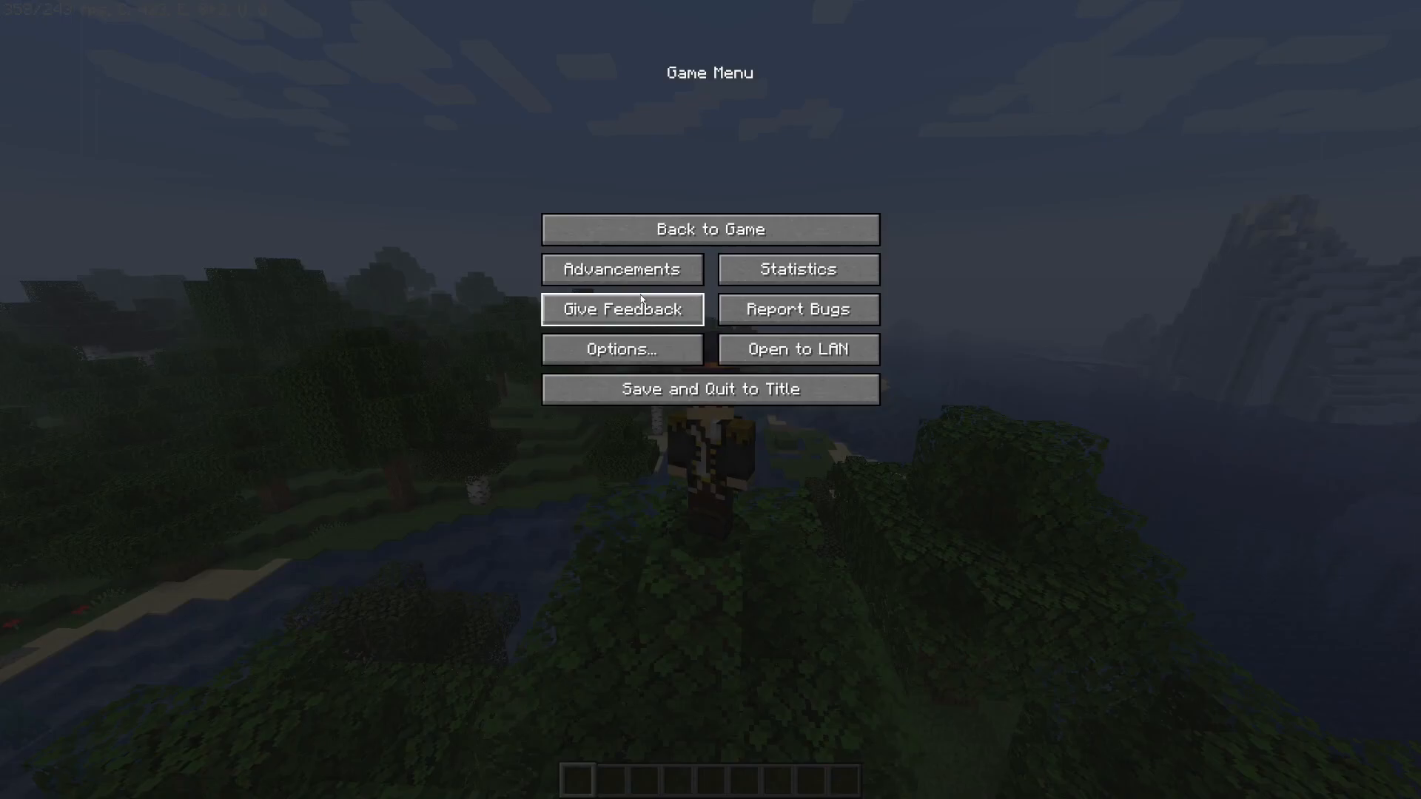
left_click(622, 349)
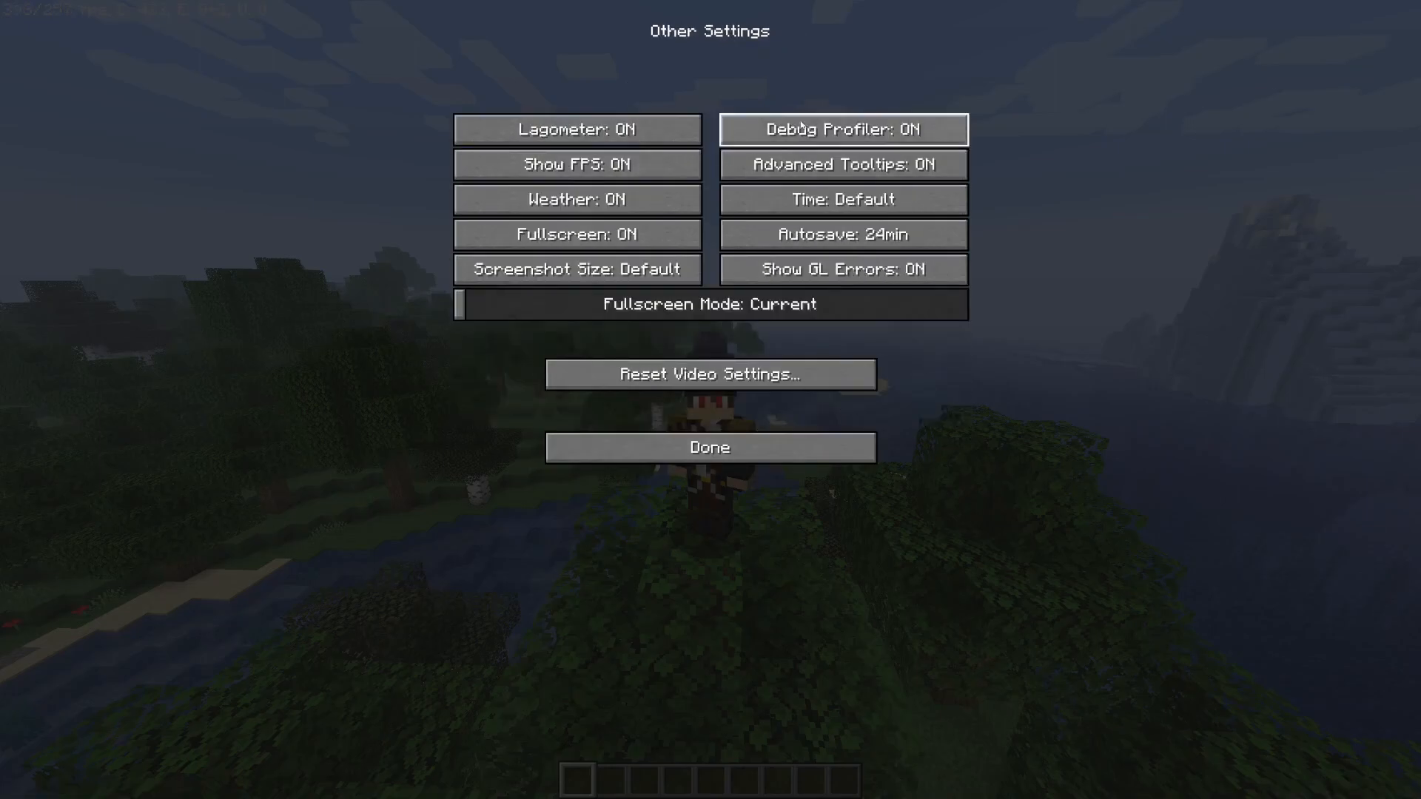
left_click(709, 447)
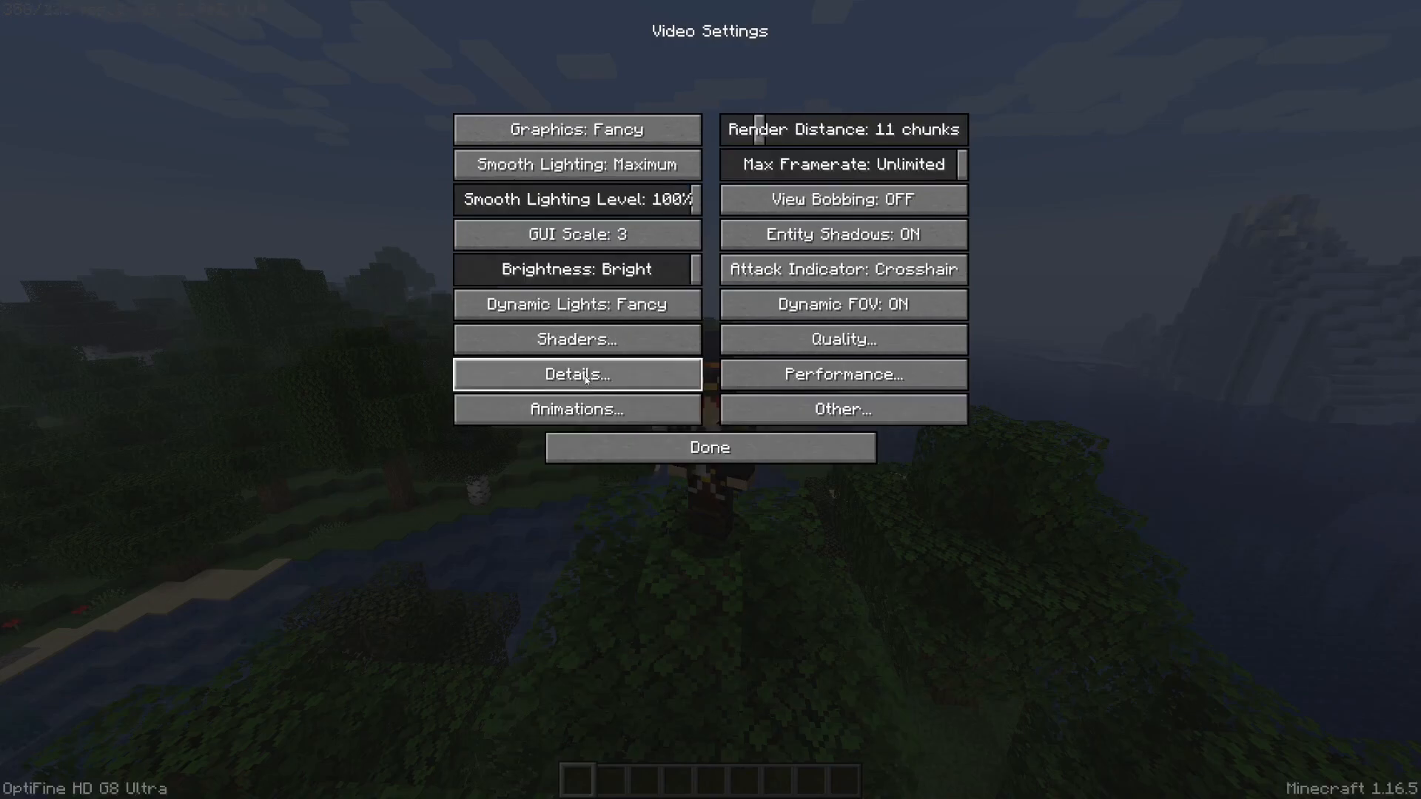
left_click(575, 341)
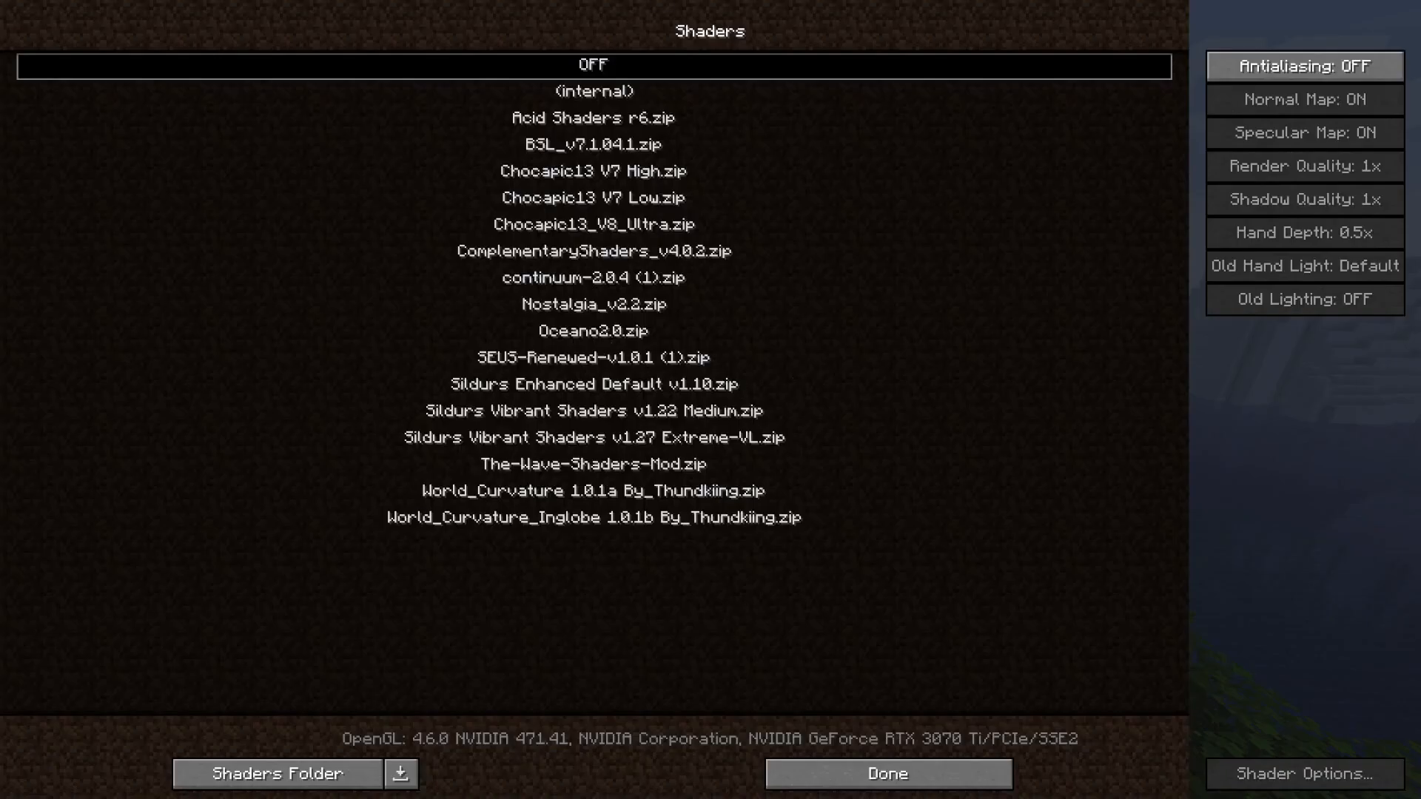
left_click(887, 773)
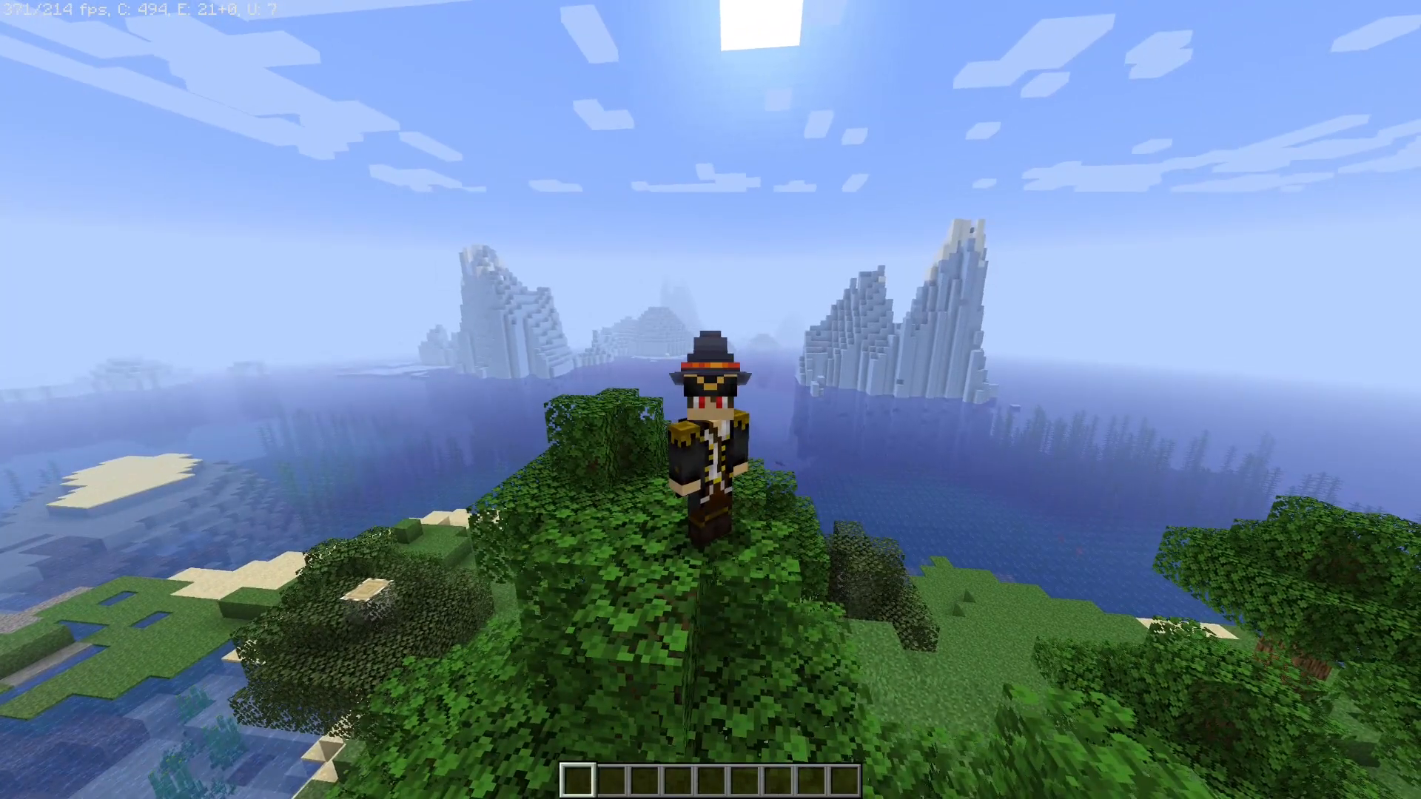
Pause the game and select the Zoom key binding, shown bound to mouse Button 5.
key("Escape")
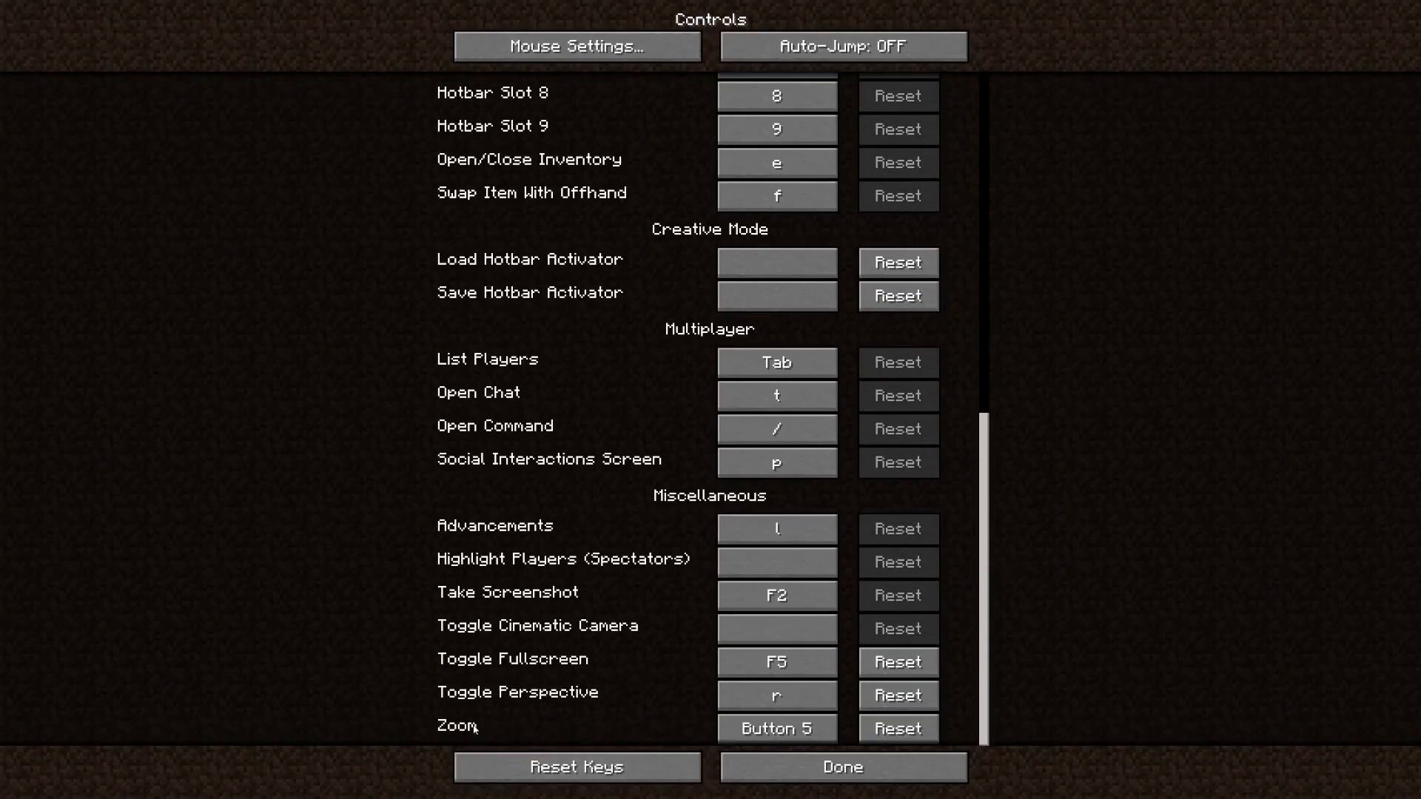
left_click(776, 728)
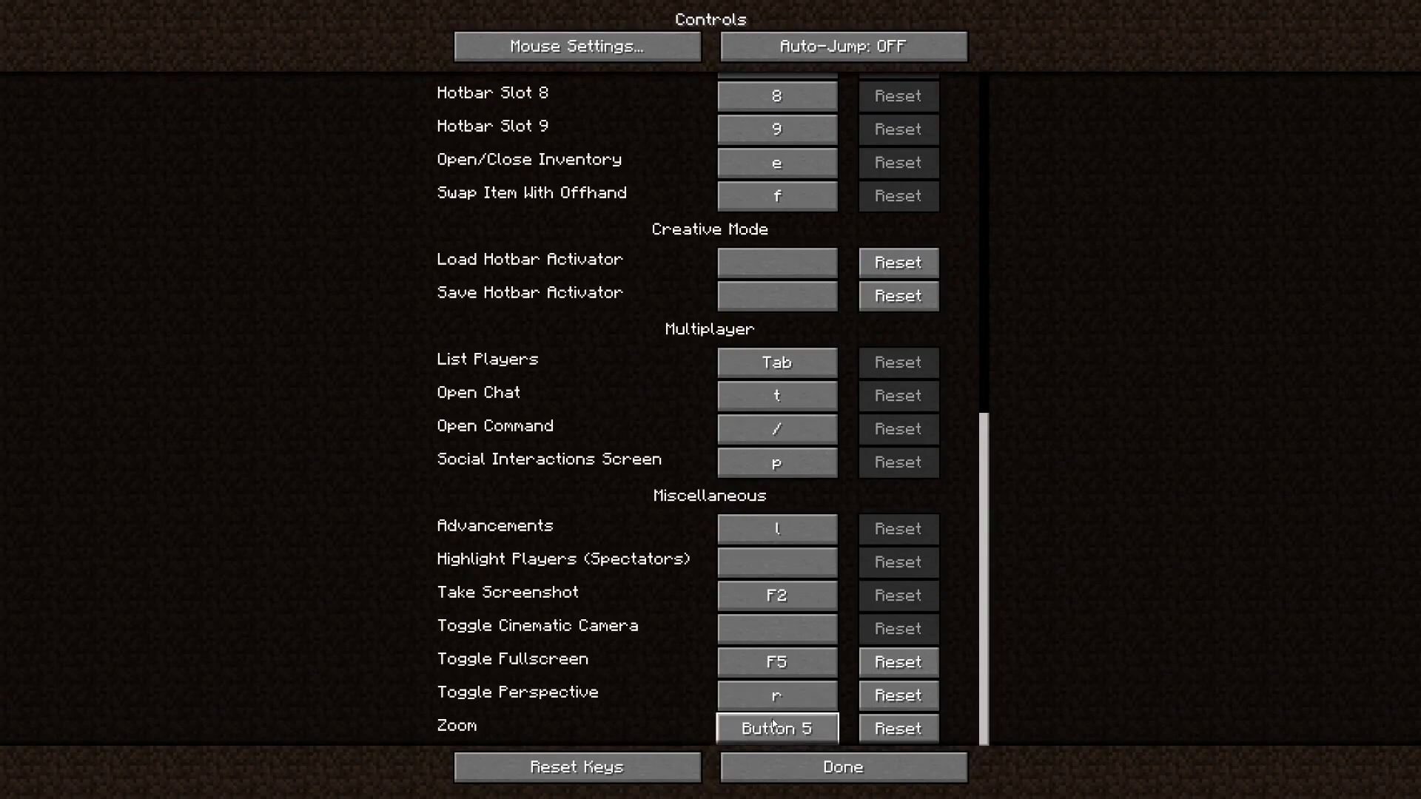